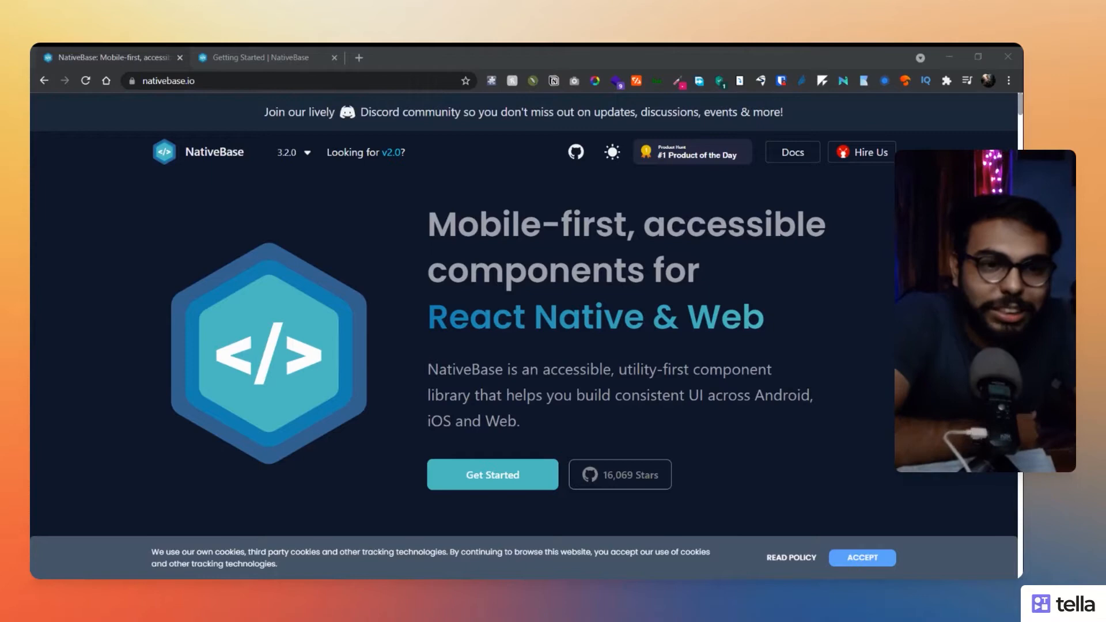
pyautogui.moveTo(349, 207)
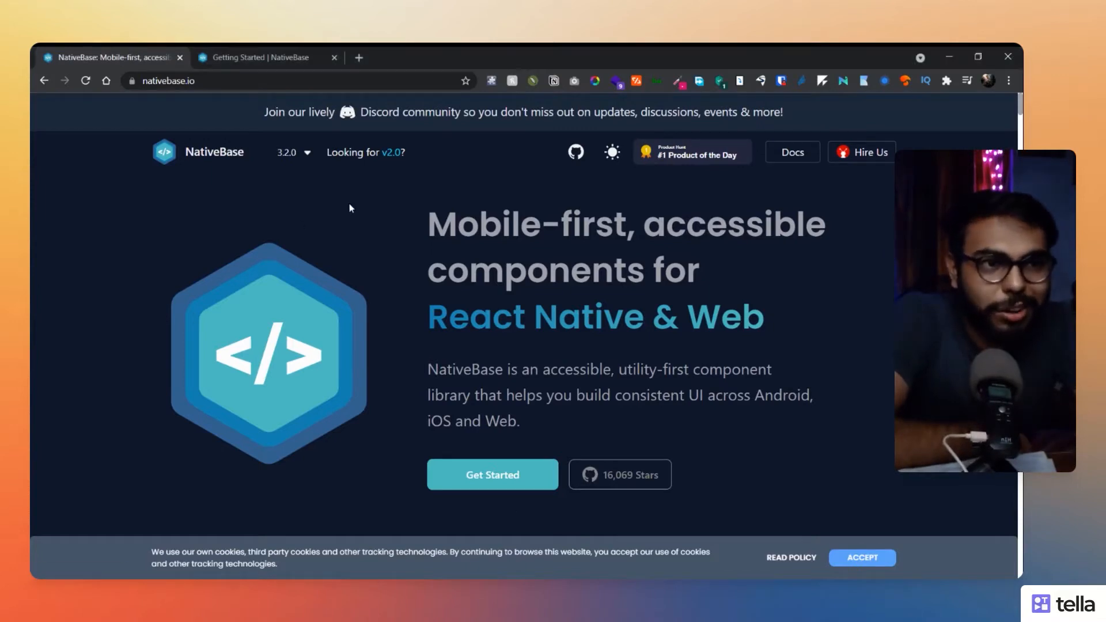
# Highlight the landing-page headline, then clear the selection
pyautogui.moveTo(427, 215); pyautogui.dragTo(625, 271)
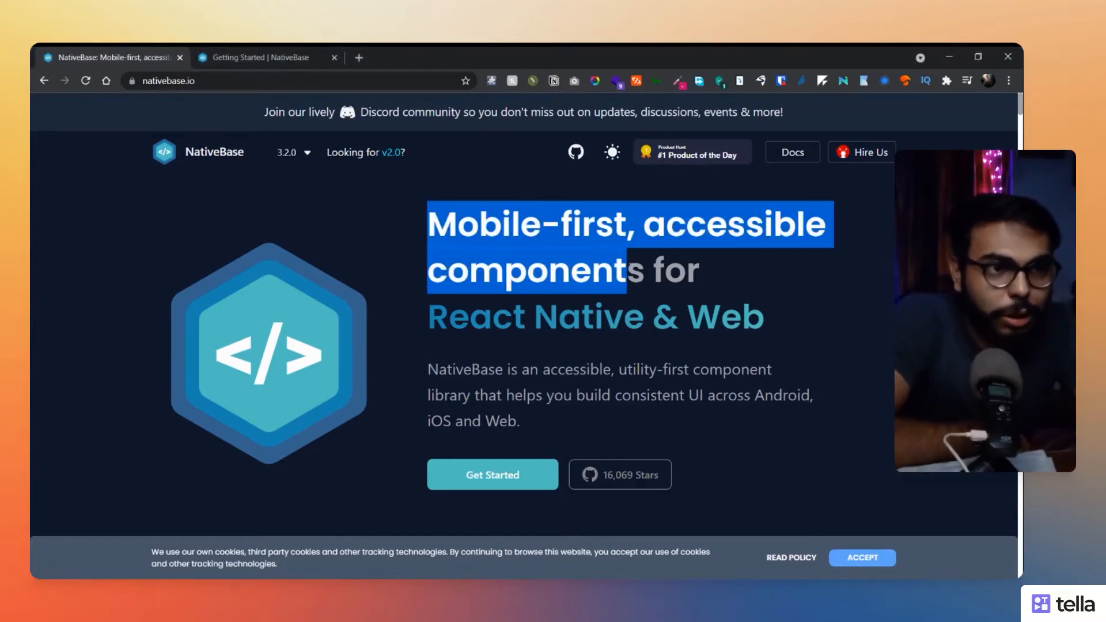
pyautogui.click(488, 324)
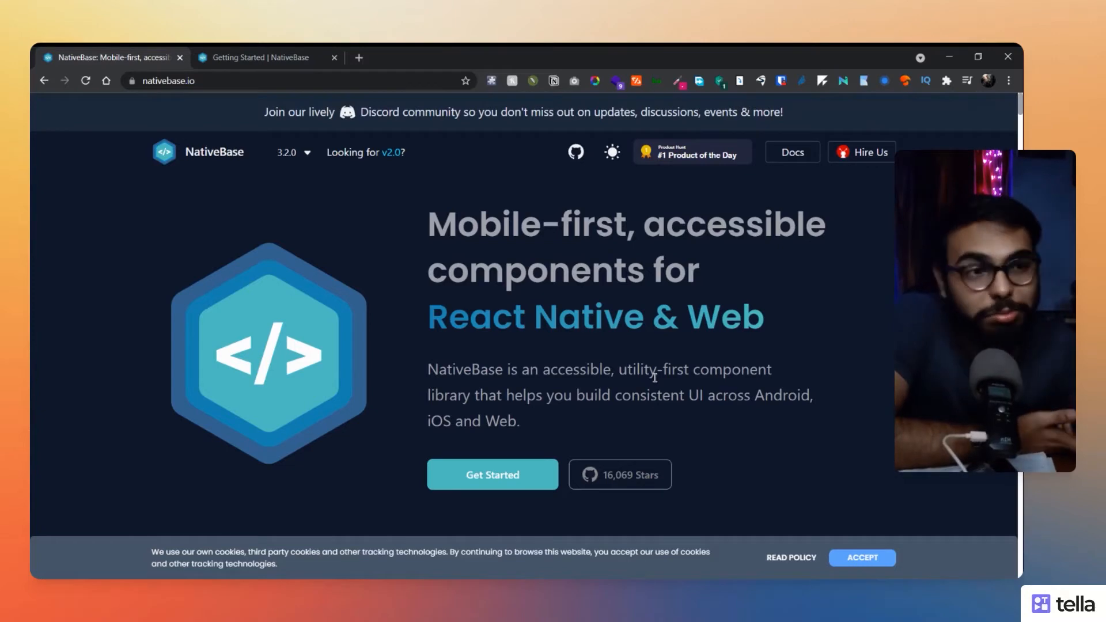
pyautogui.moveTo(923, 557)
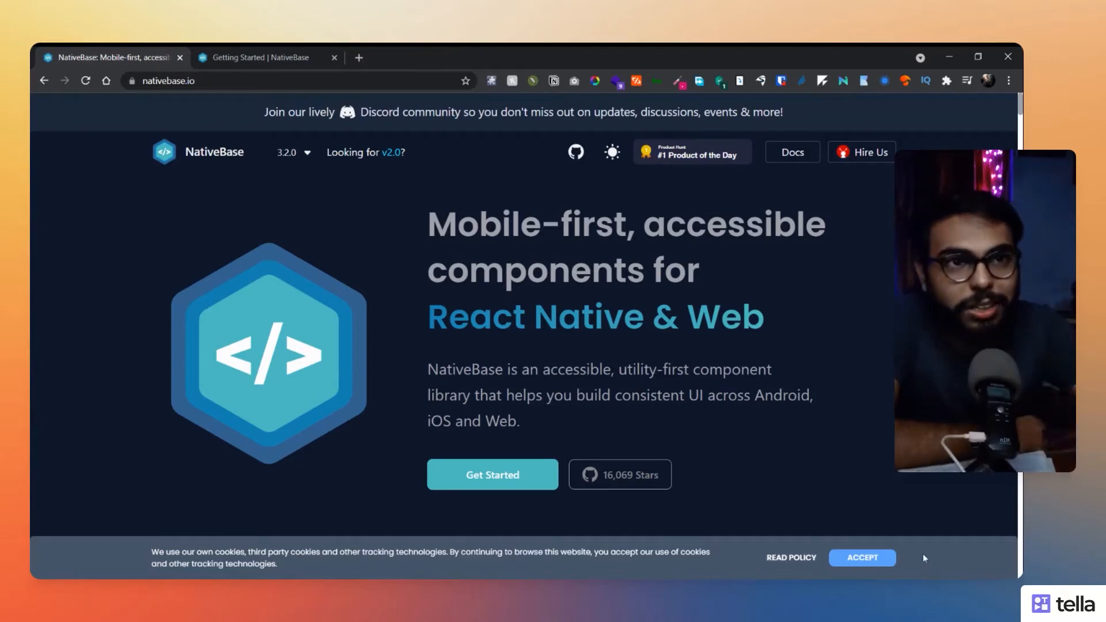
pyautogui.moveTo(493, 336)
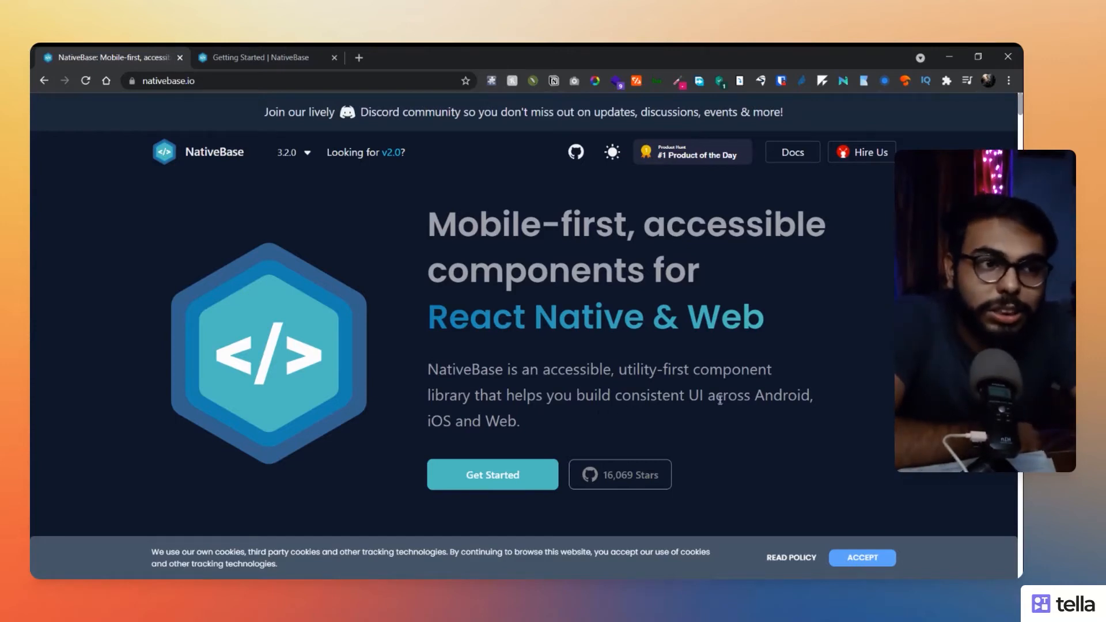
pyautogui.moveTo(679, 394)
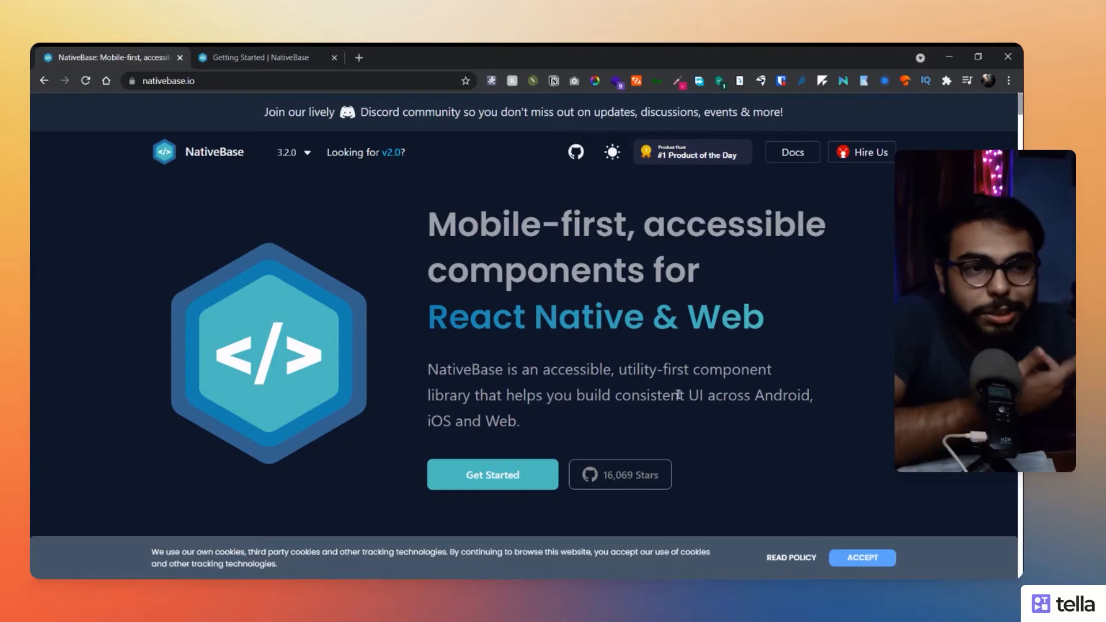
# Preview the news-card demo at tablet and desktop widths, then return to mobile
pyautogui.scroll(-3)
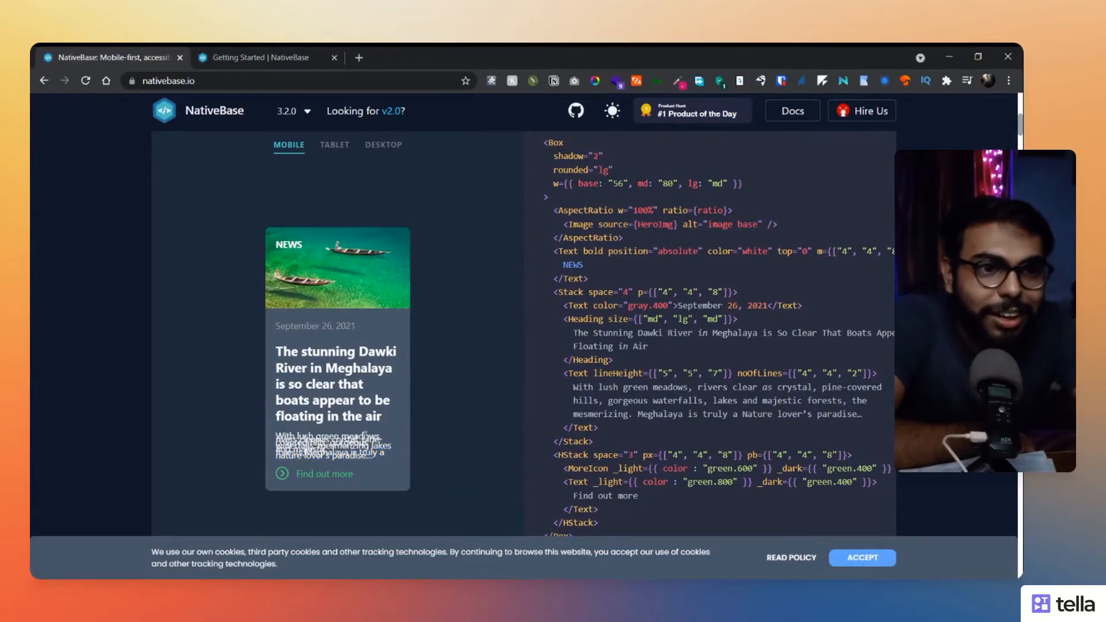
pyautogui.moveTo(341, 152)
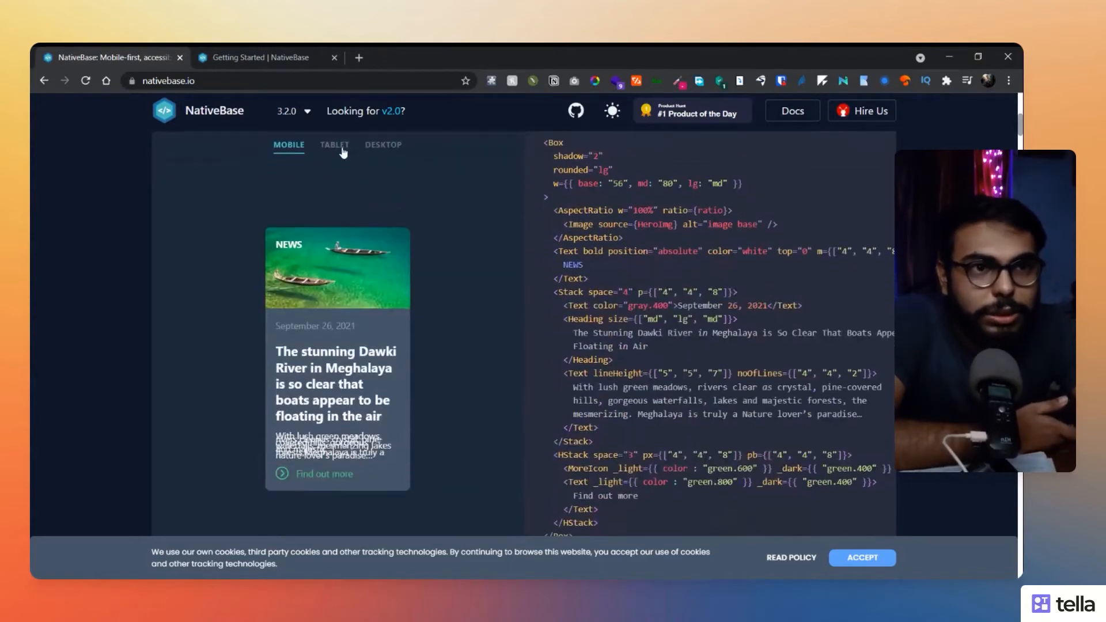
pyautogui.click(334, 145)
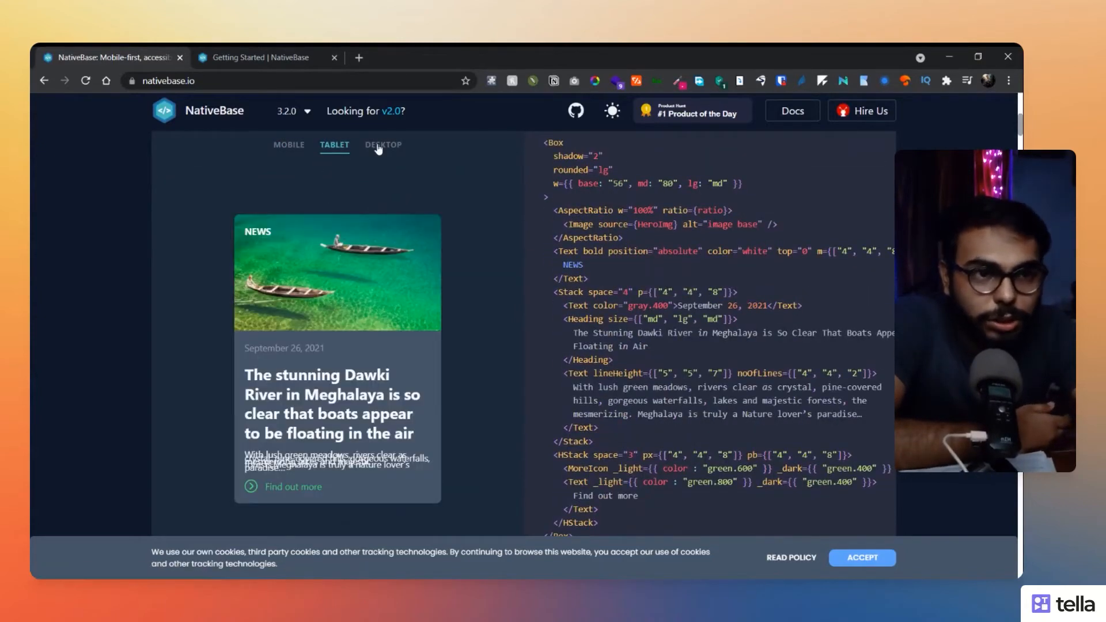
pyautogui.click(382, 145)
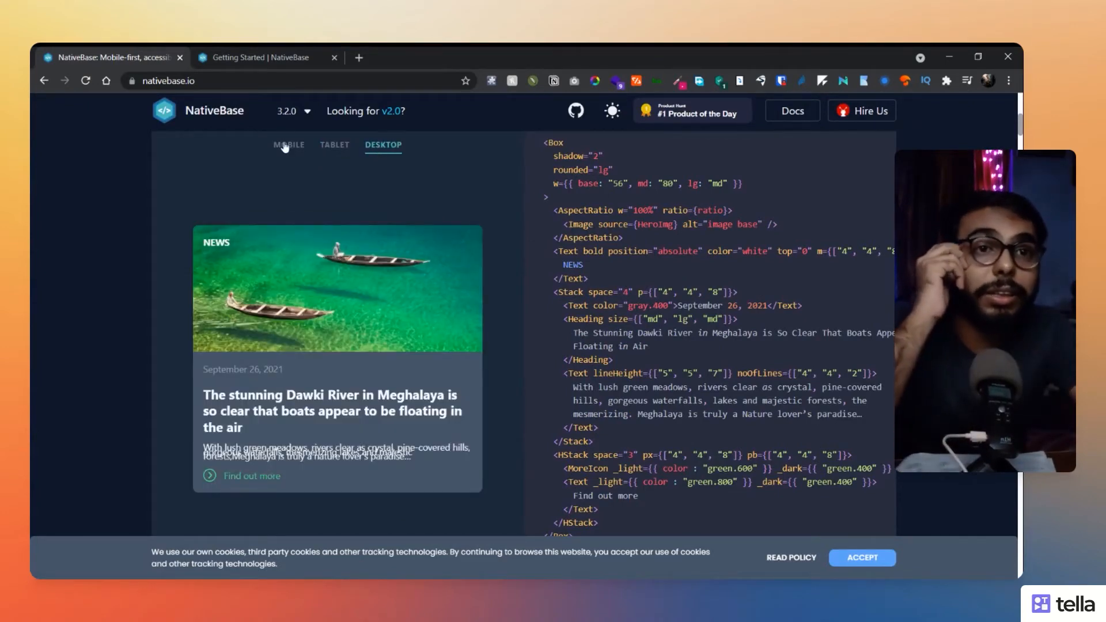
pyautogui.click(288, 145)
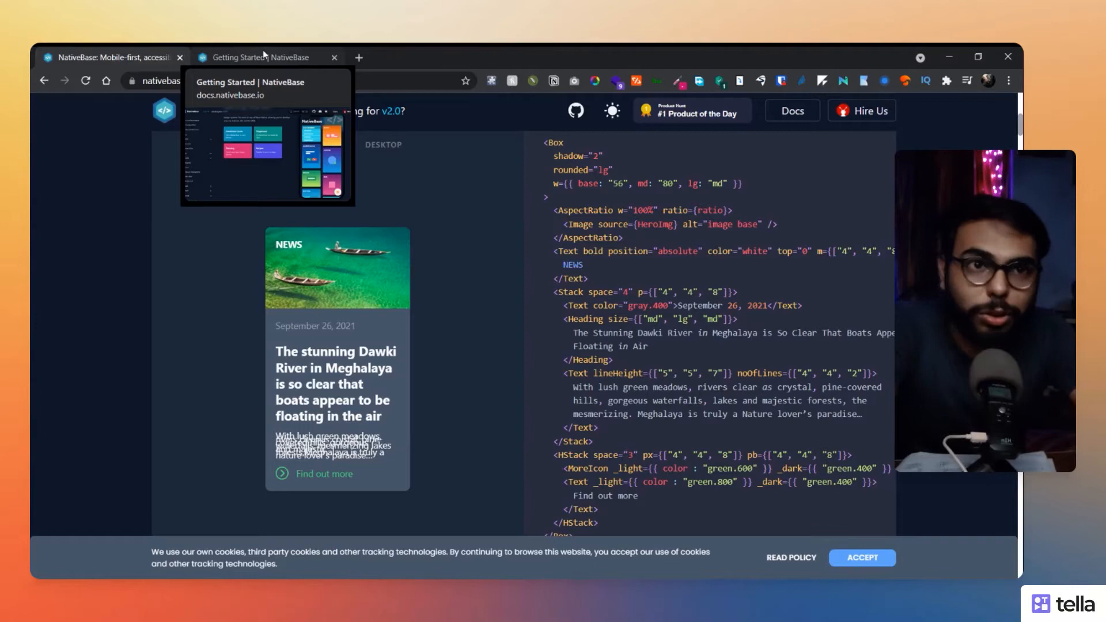
# Switch to the Getting Started docs page and scroll to the phone component grid
pyautogui.click(264, 58)
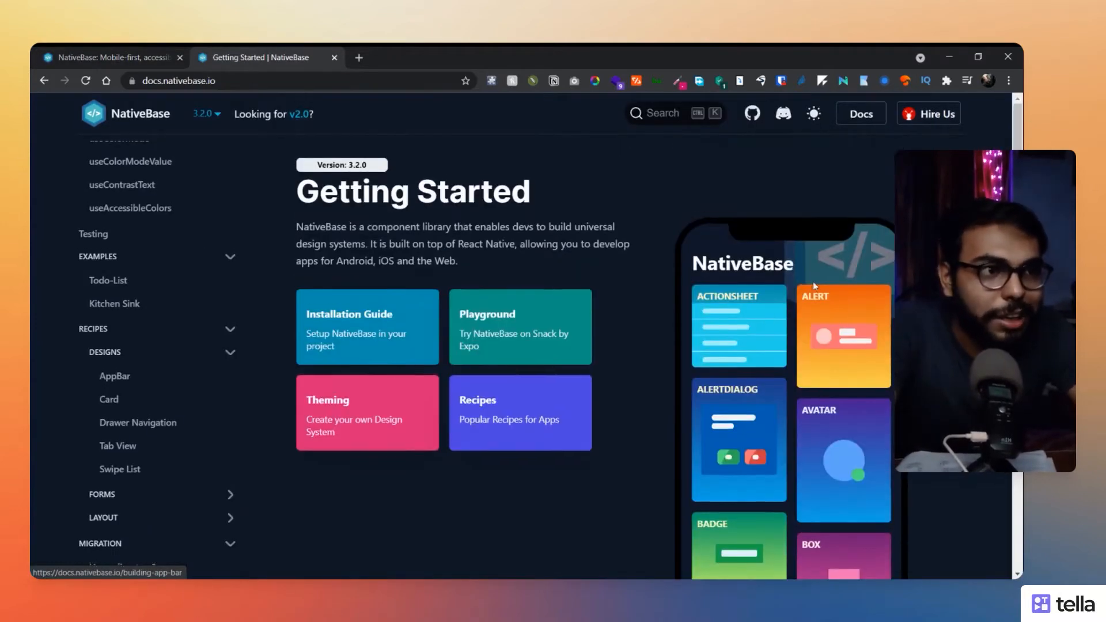
pyautogui.scroll(-3)
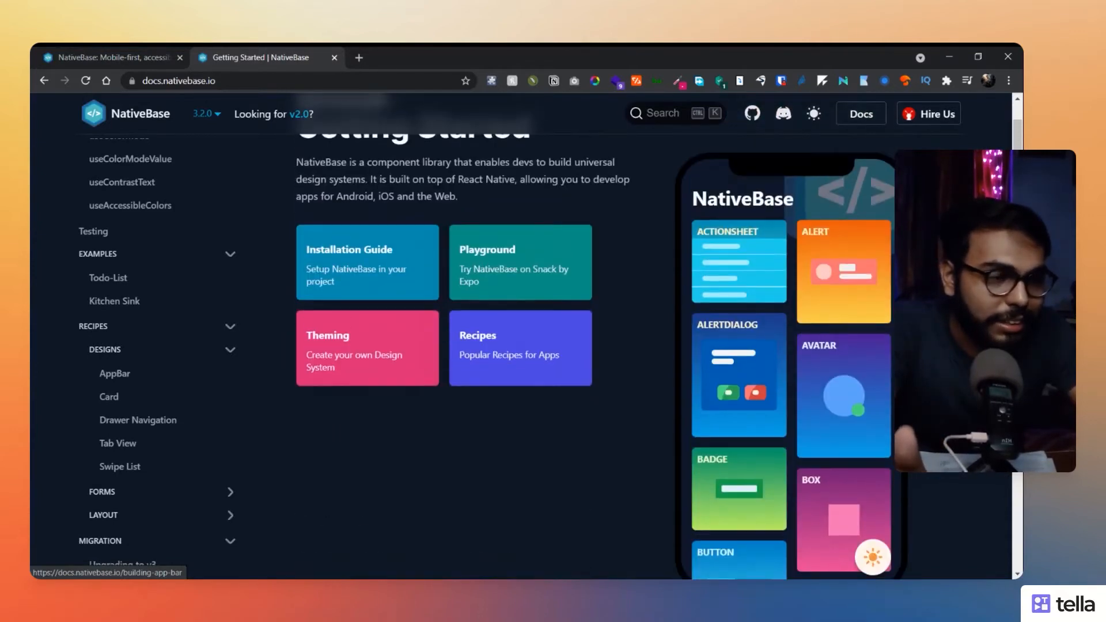
pyautogui.moveTo(855, 260)
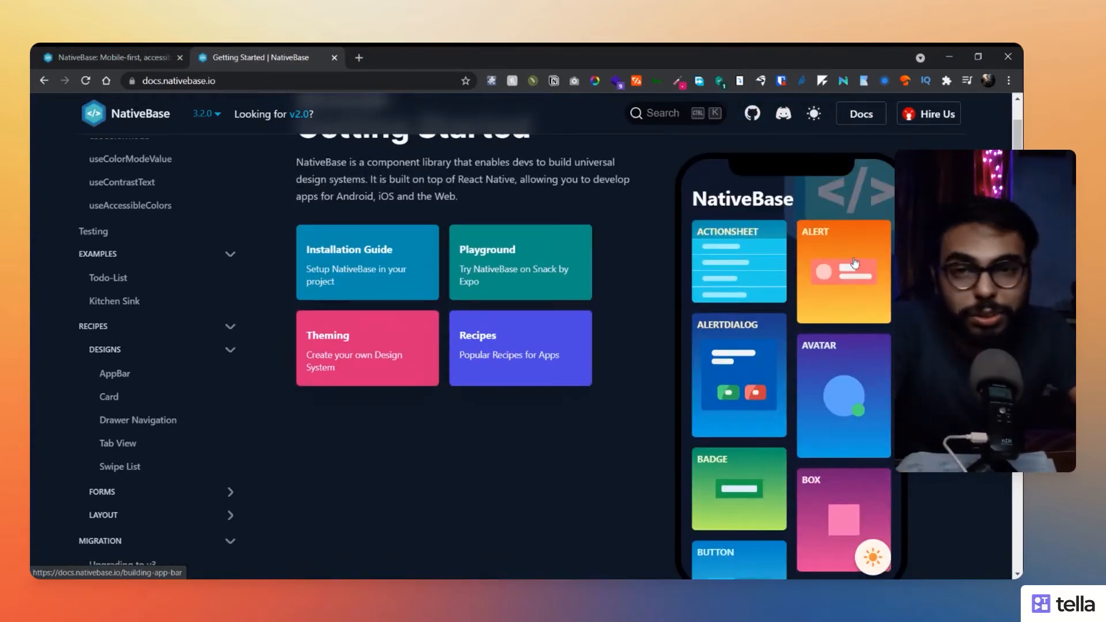
pyautogui.scroll(-3)
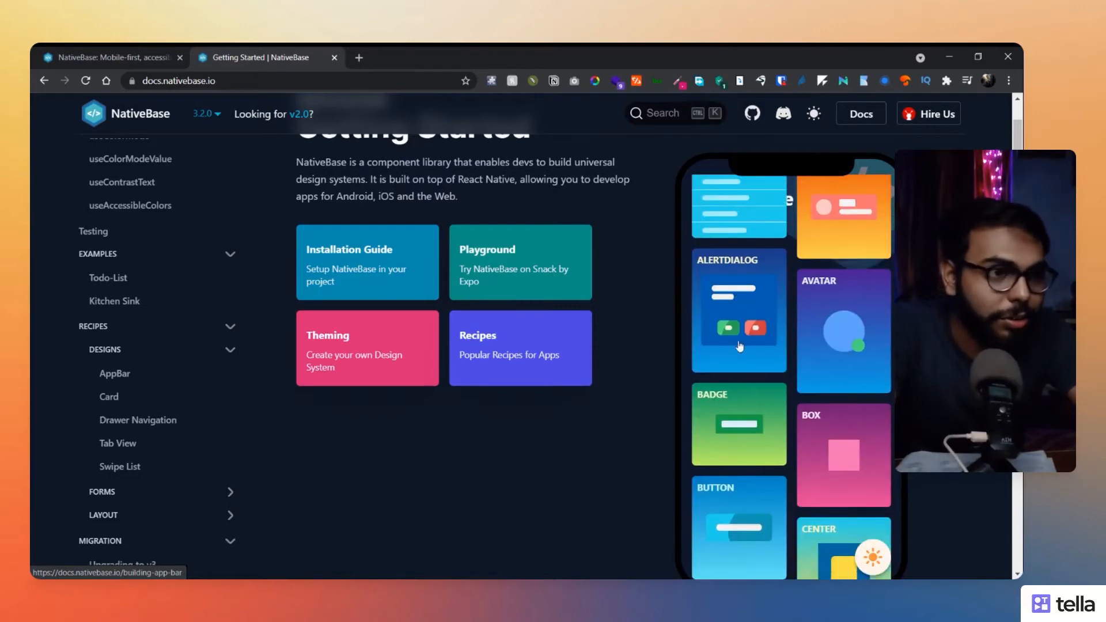
pyautogui.moveTo(733, 327)
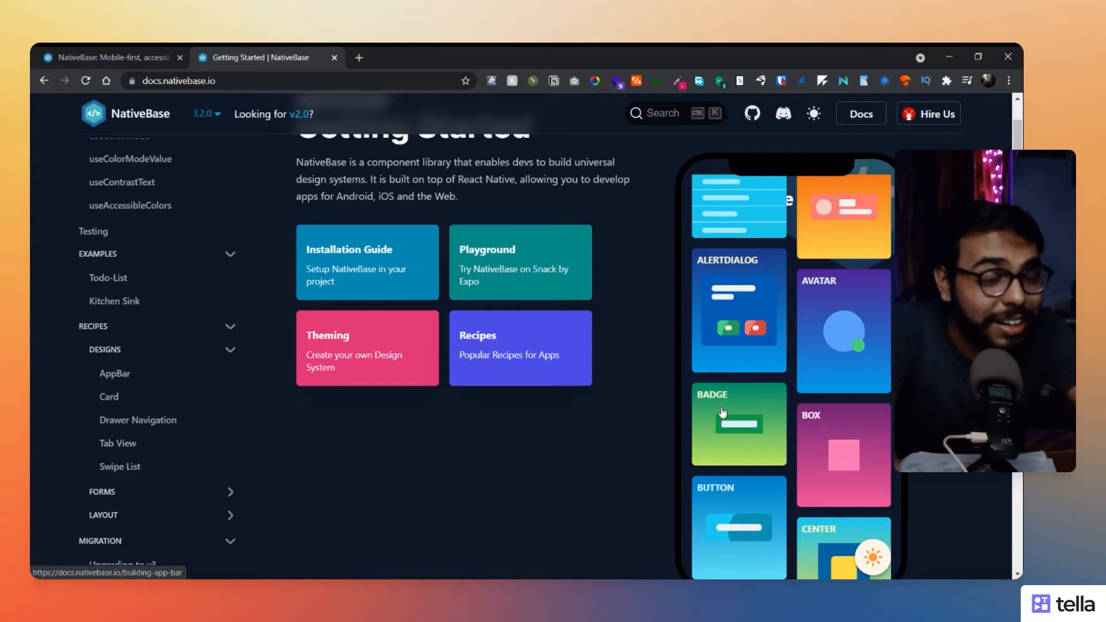
# Browse the Badge component examples in the phone preview
pyautogui.click(738, 424)
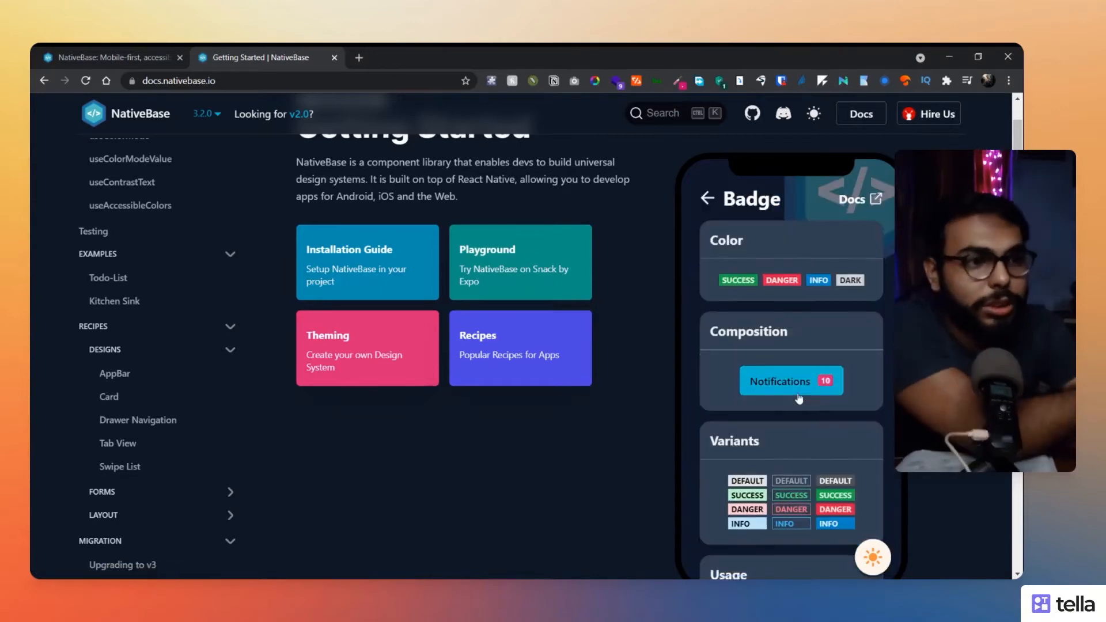
pyautogui.scroll(-3)
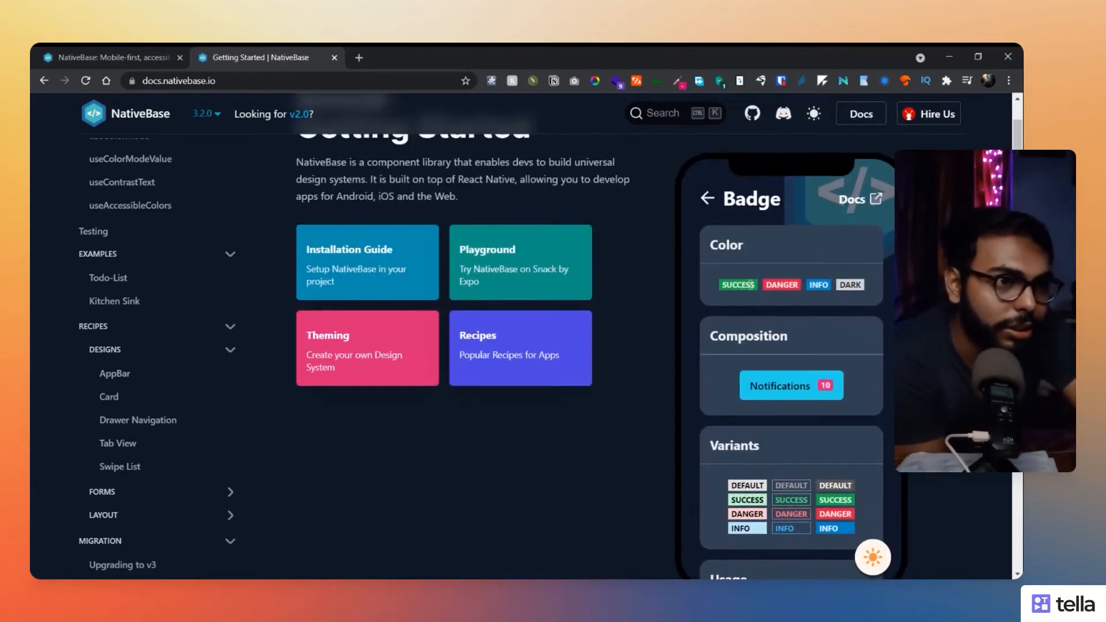
pyautogui.scroll(-3)
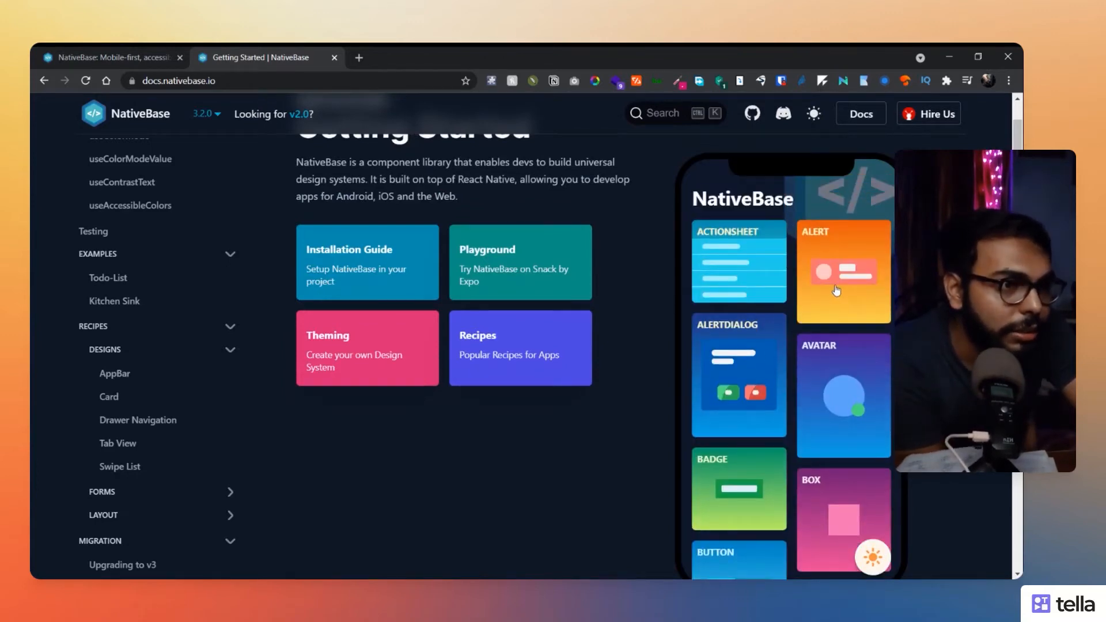
# Browse the Alert component's colour schemes, statuses, variants and usage examples
pyautogui.click(843, 268)
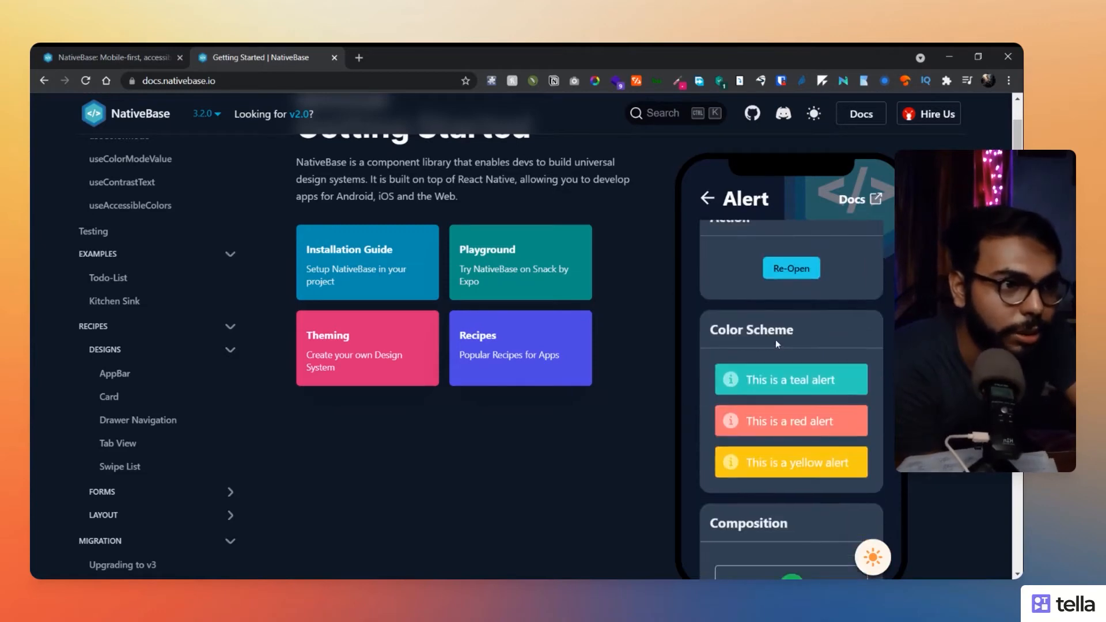
pyautogui.scroll(-3)
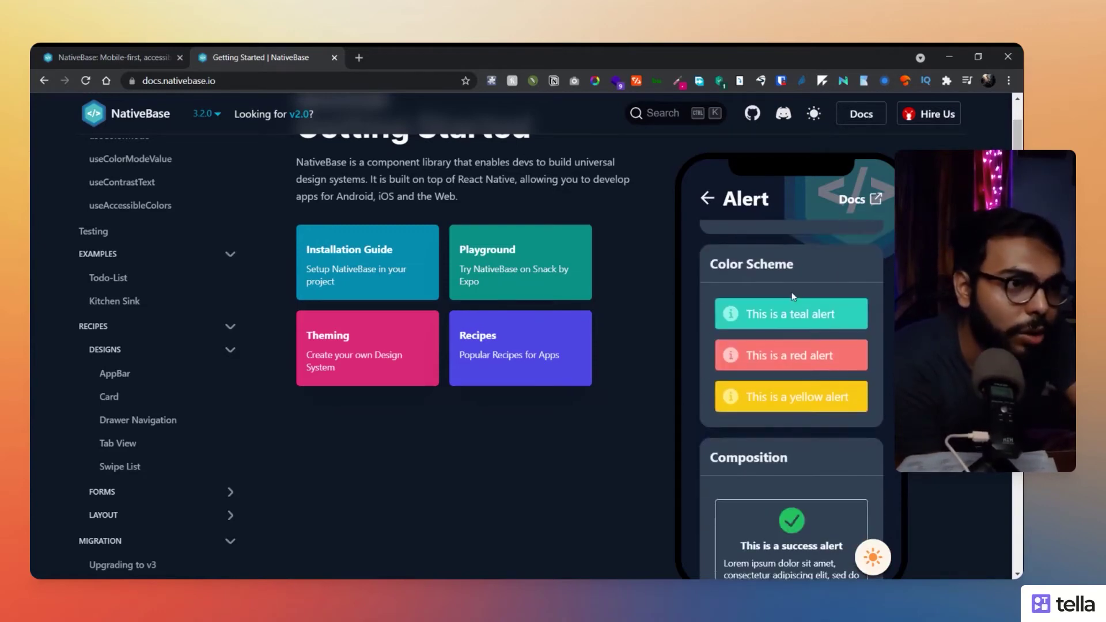
pyautogui.scroll(-3)
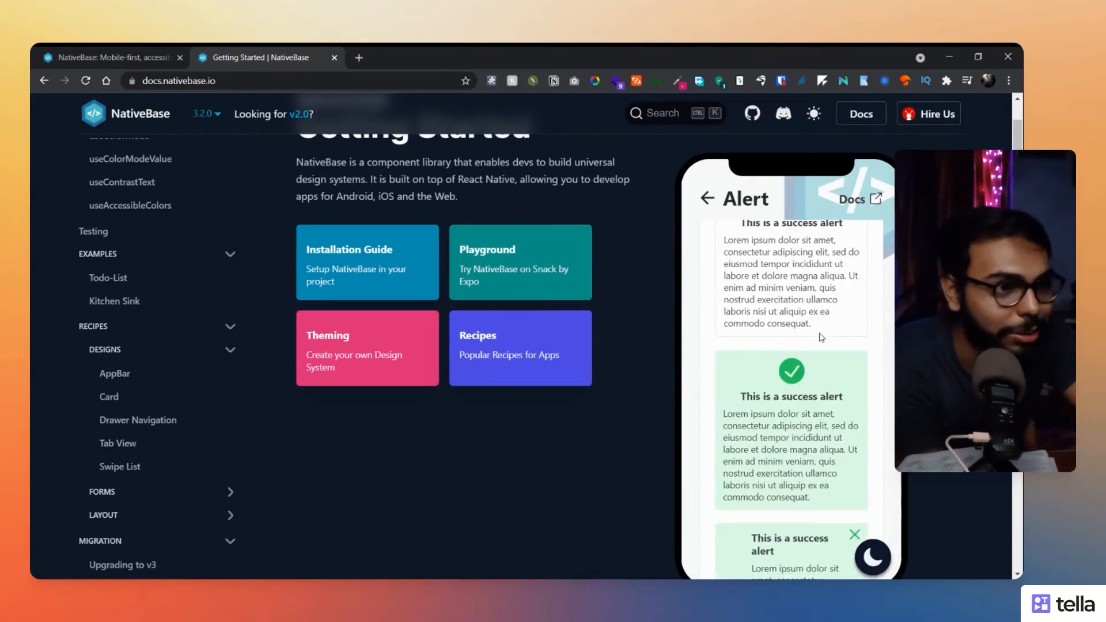
pyautogui.scroll(-3)
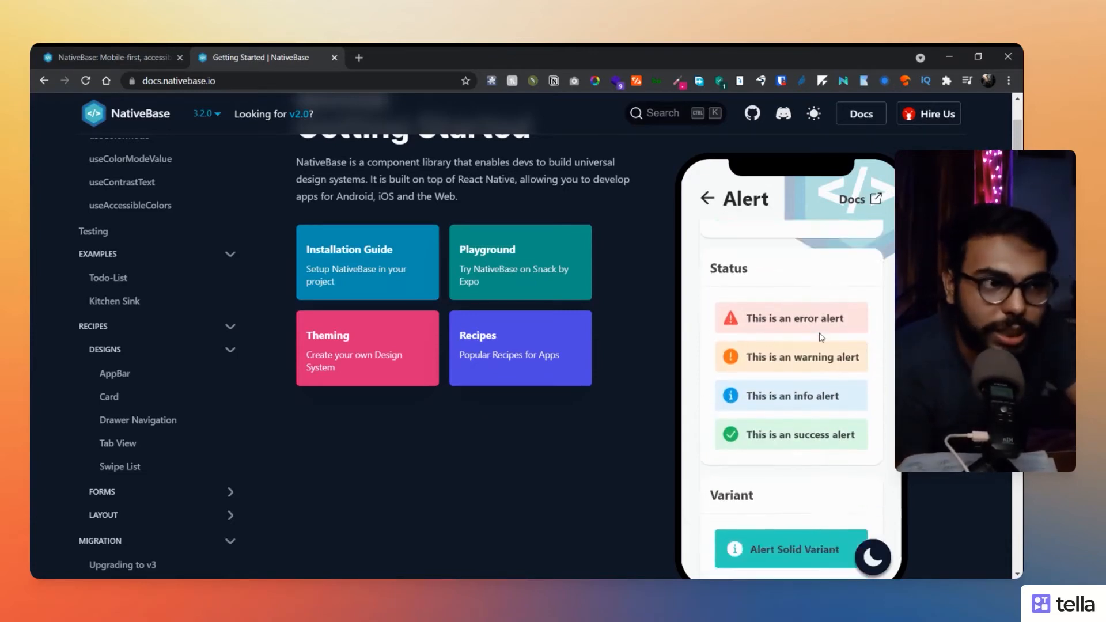
pyautogui.scroll(-3)
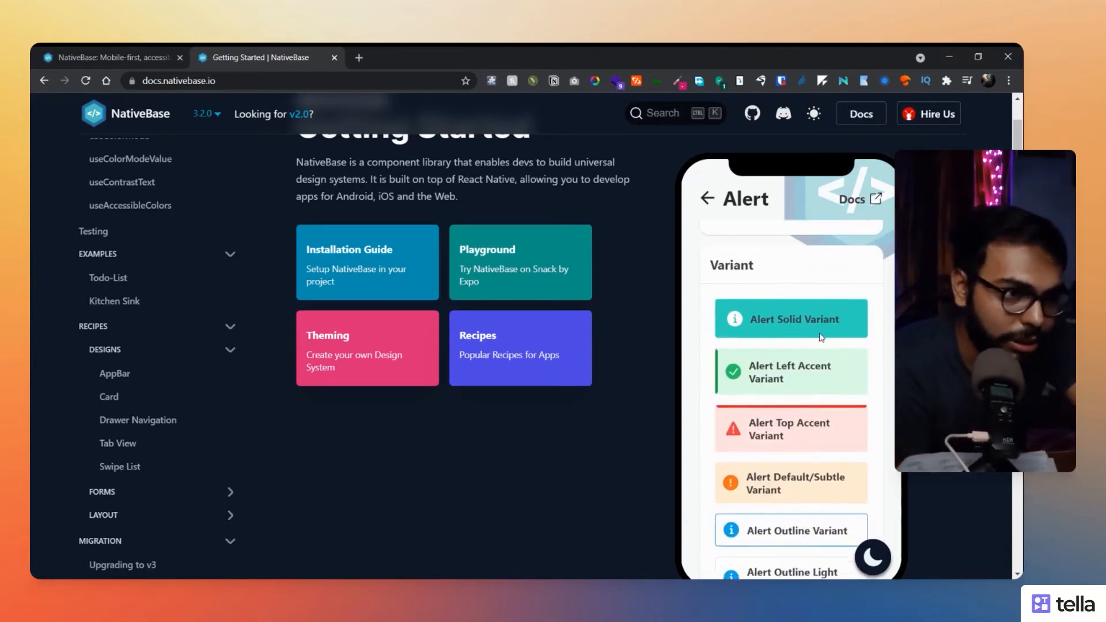
pyautogui.scroll(-3)
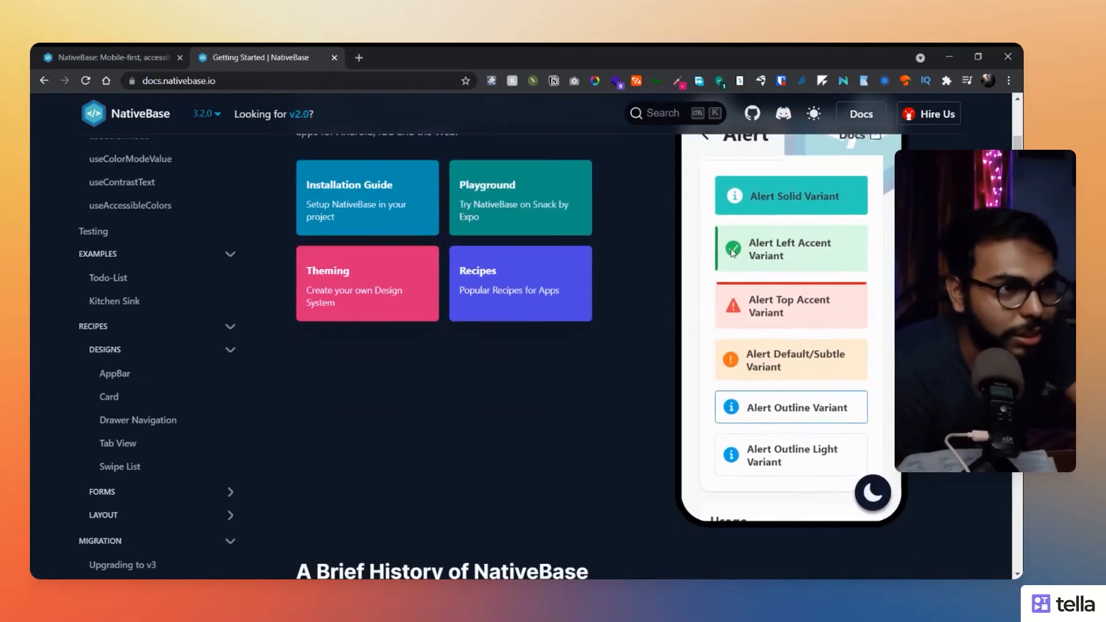
pyautogui.moveTo(756, 387)
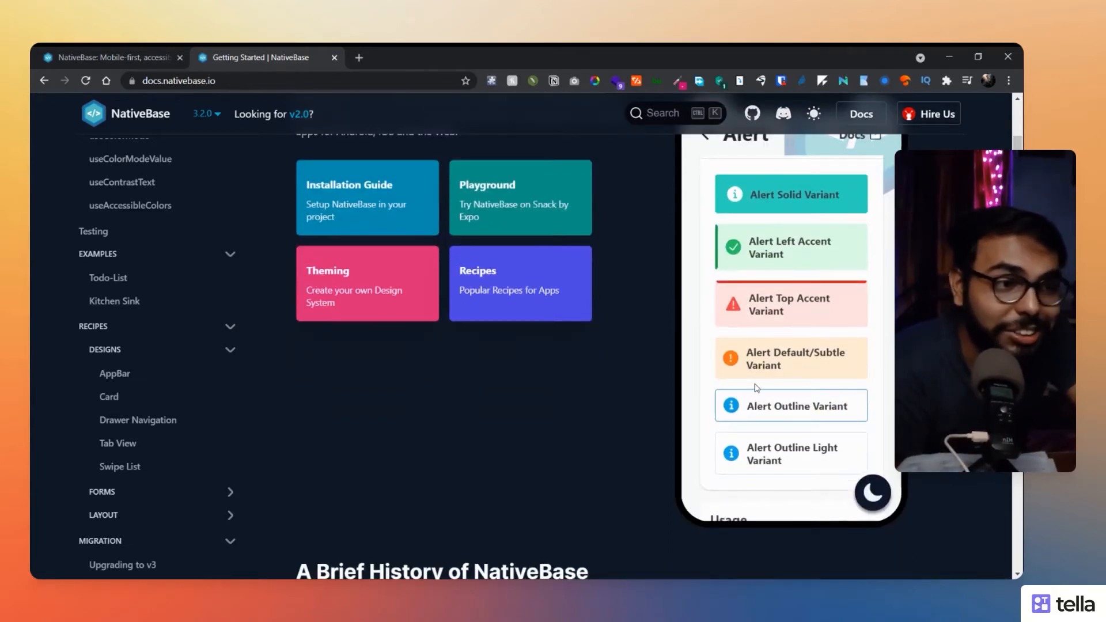
pyautogui.scroll(-3)
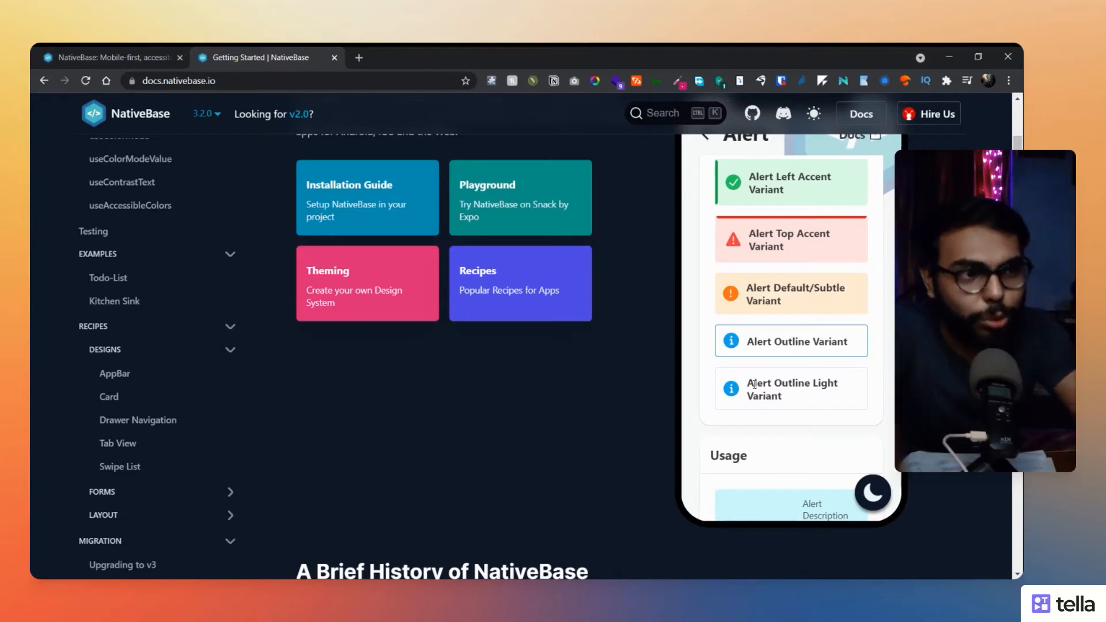
pyautogui.scroll(-3)
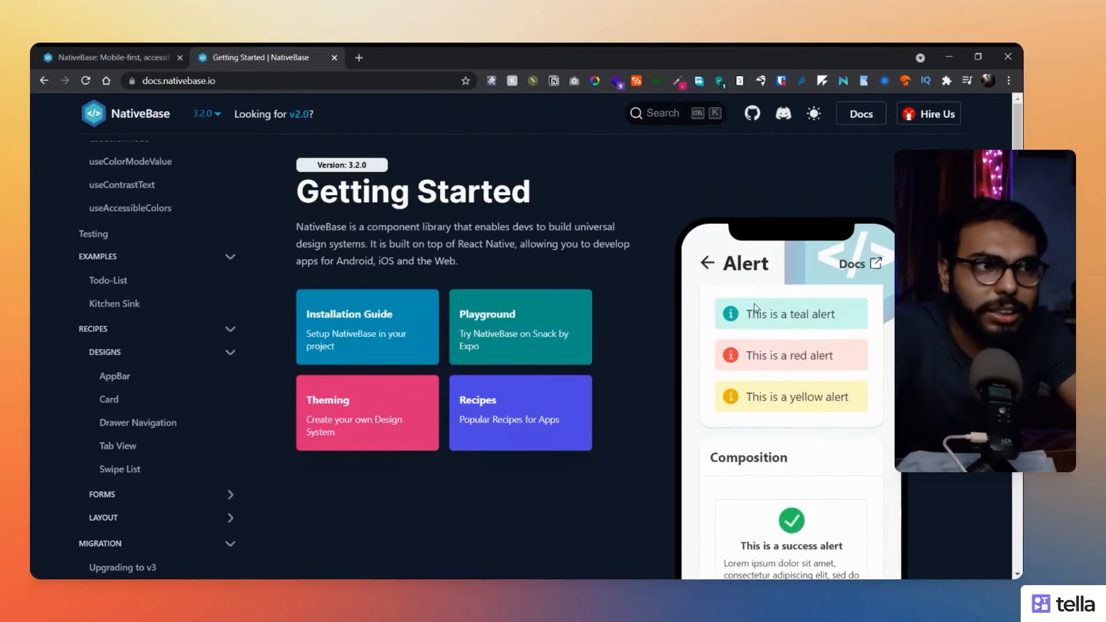
pyautogui.scroll(-3)
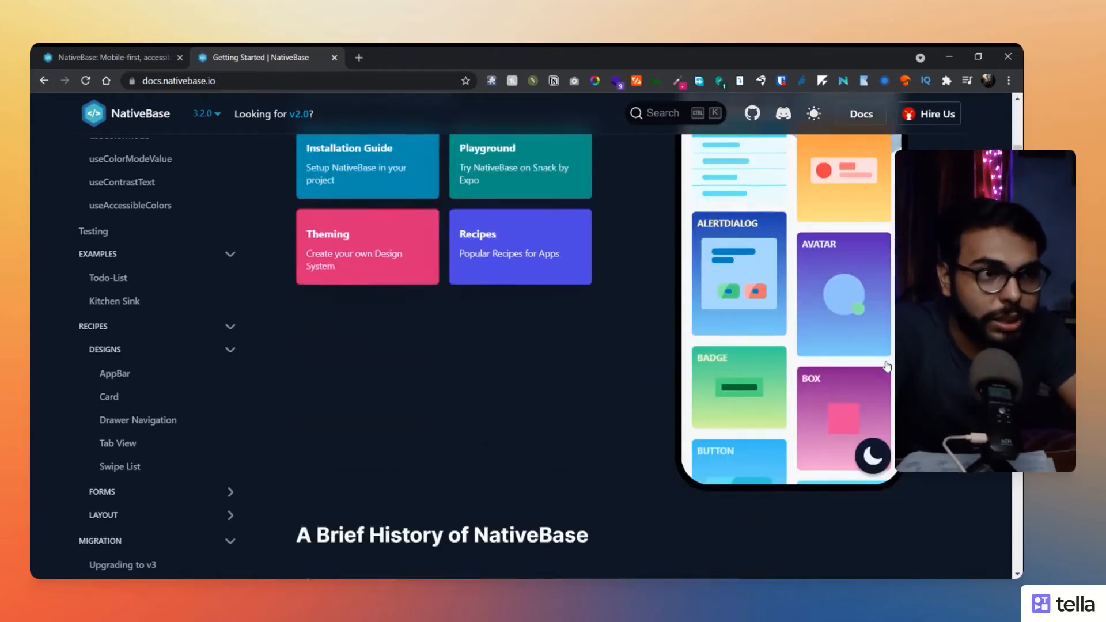
pyautogui.scroll(-3)
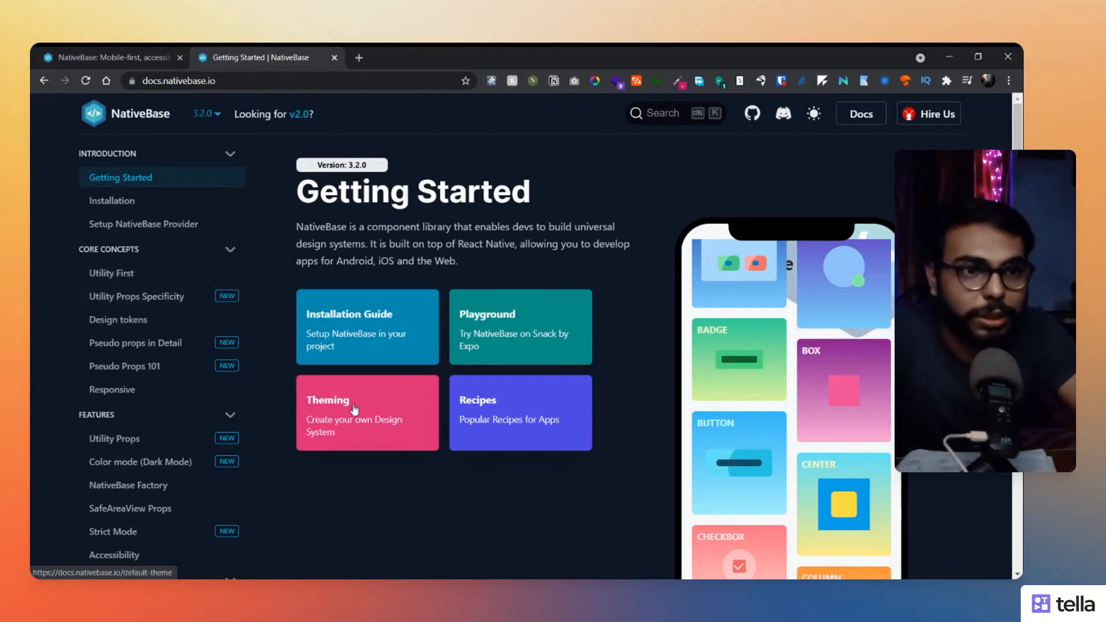
# Read the Default Theme page through colours, typography and shadow tokens to its end
pyautogui.click(355, 410)
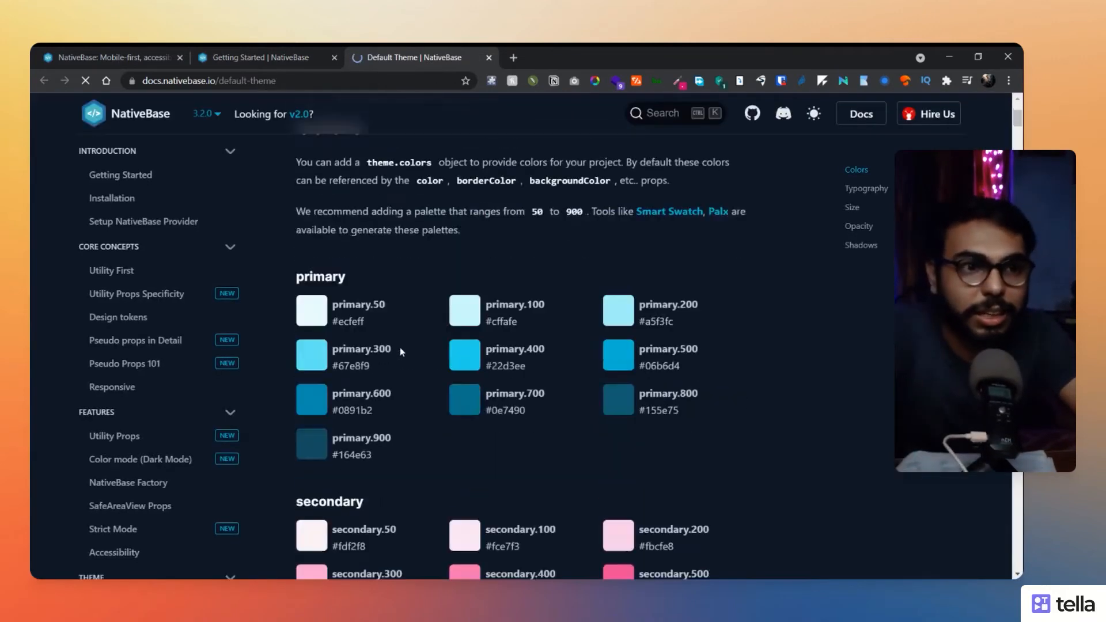
pyautogui.scroll(-3)
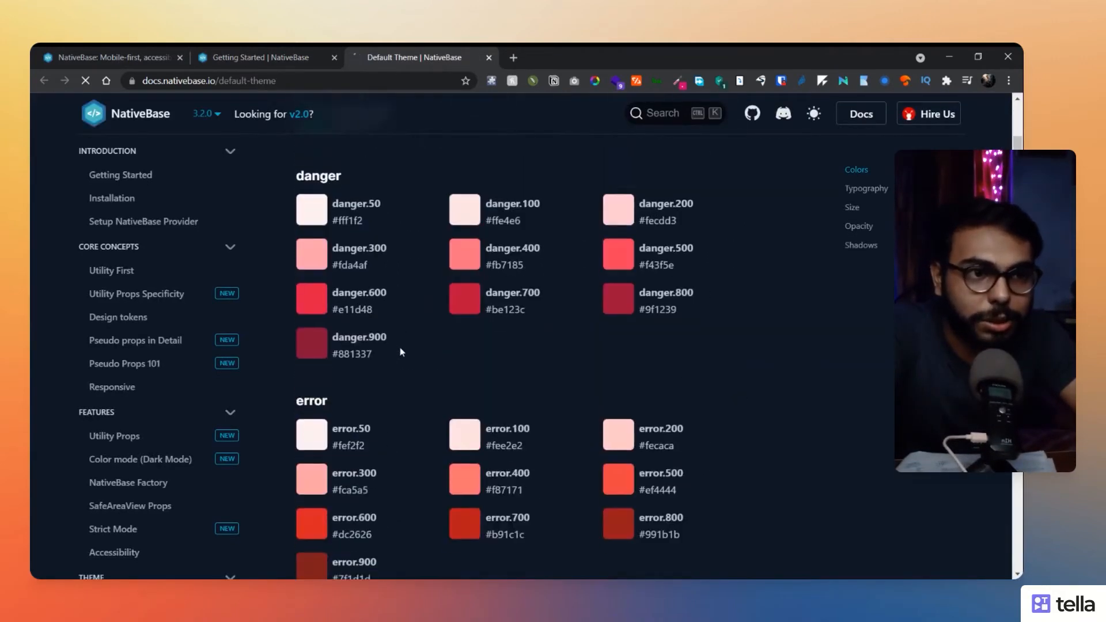
pyautogui.scroll(-3)
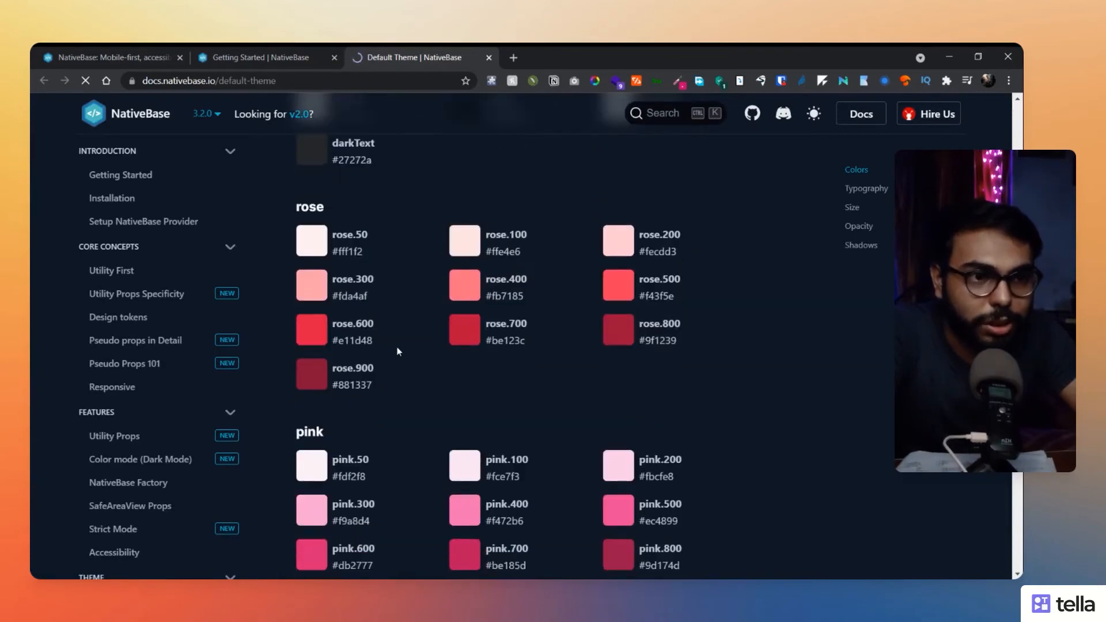
pyautogui.scroll(-3)
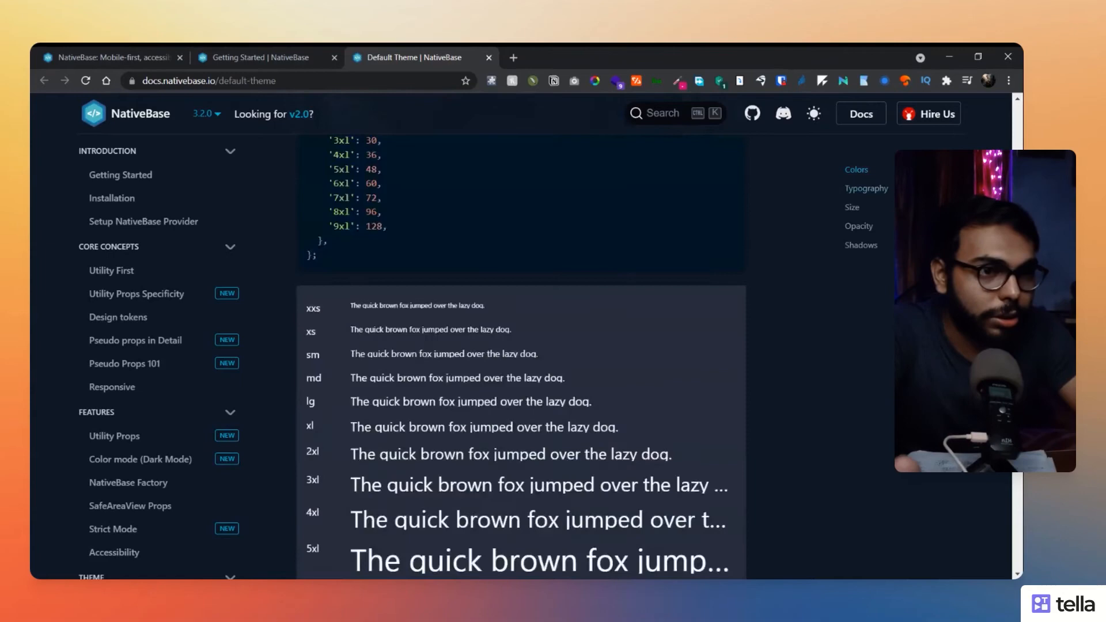
pyautogui.scroll(-3)
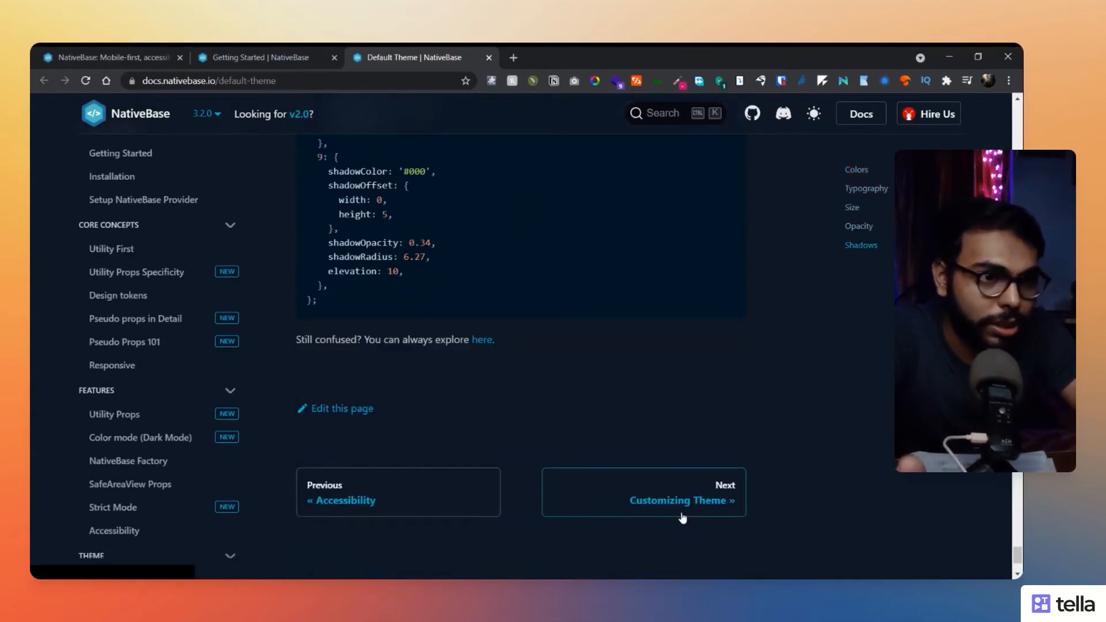
# Go to the Customizing Theme guide and its extendTheme live editor example
pyautogui.click(682, 500)
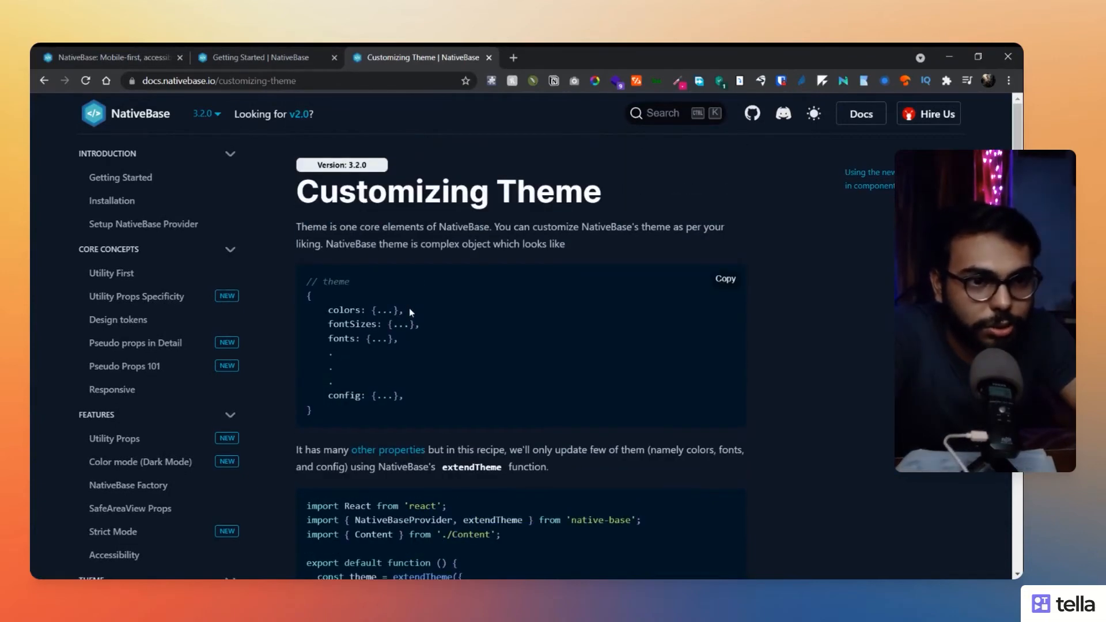
pyautogui.scroll(-3)
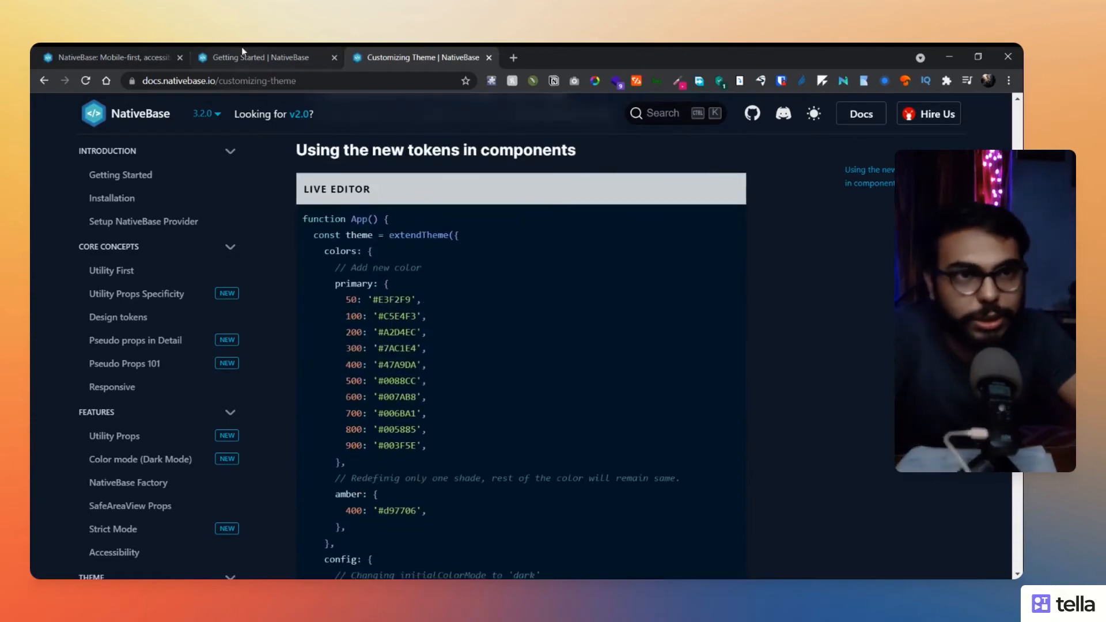
# Look through the Installation page's Expo, React Native, Next.js and Create React App cards
pyautogui.click(111, 199)
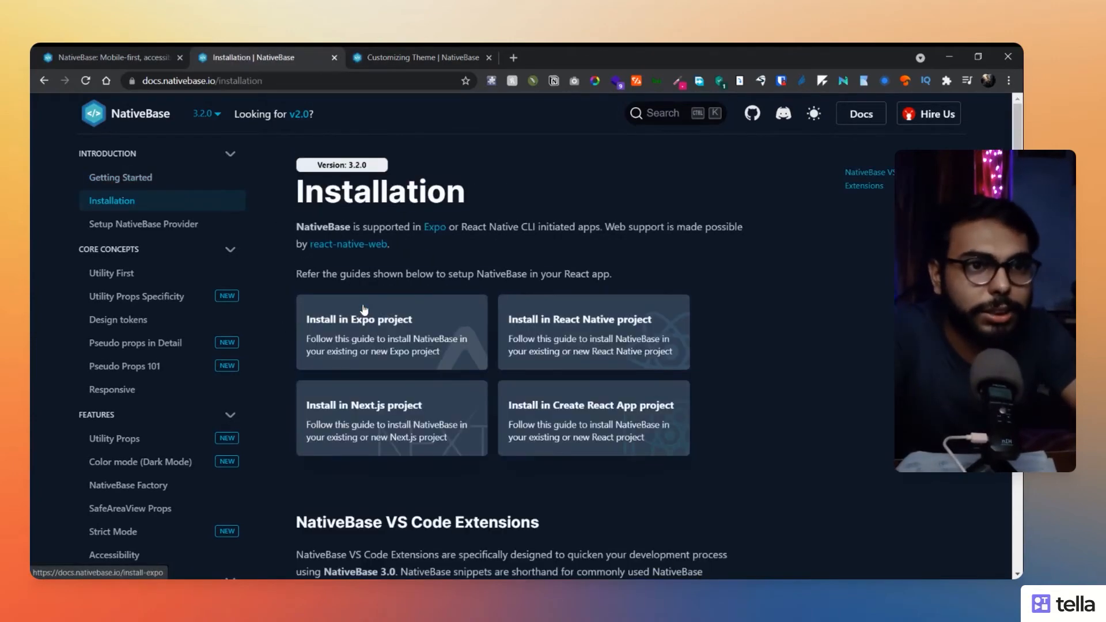
pyautogui.scroll(-3)
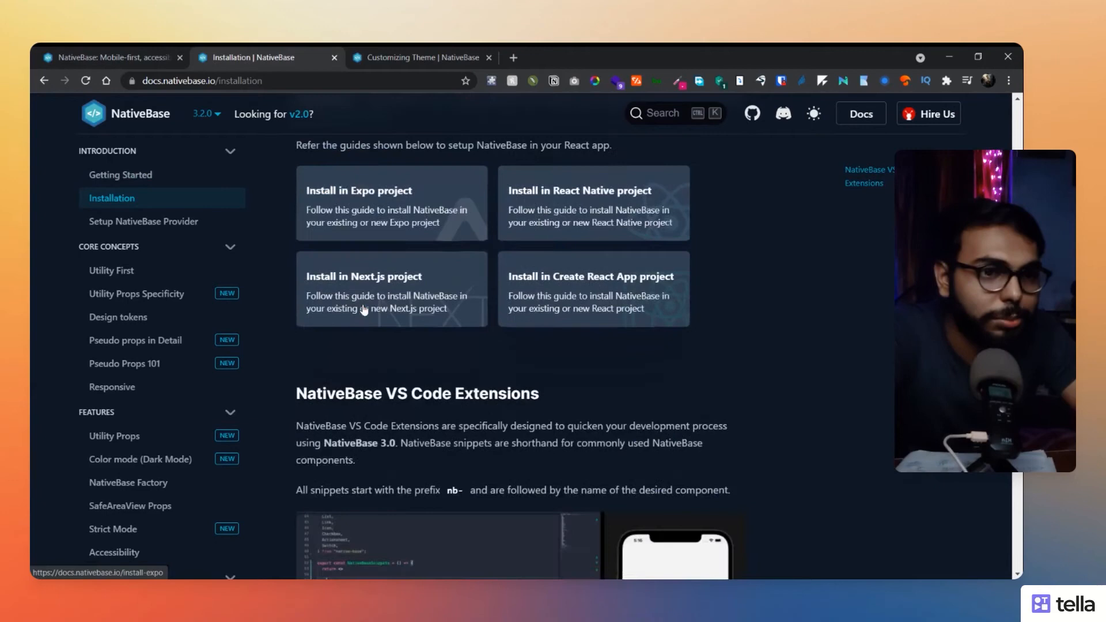
pyautogui.scroll(3)
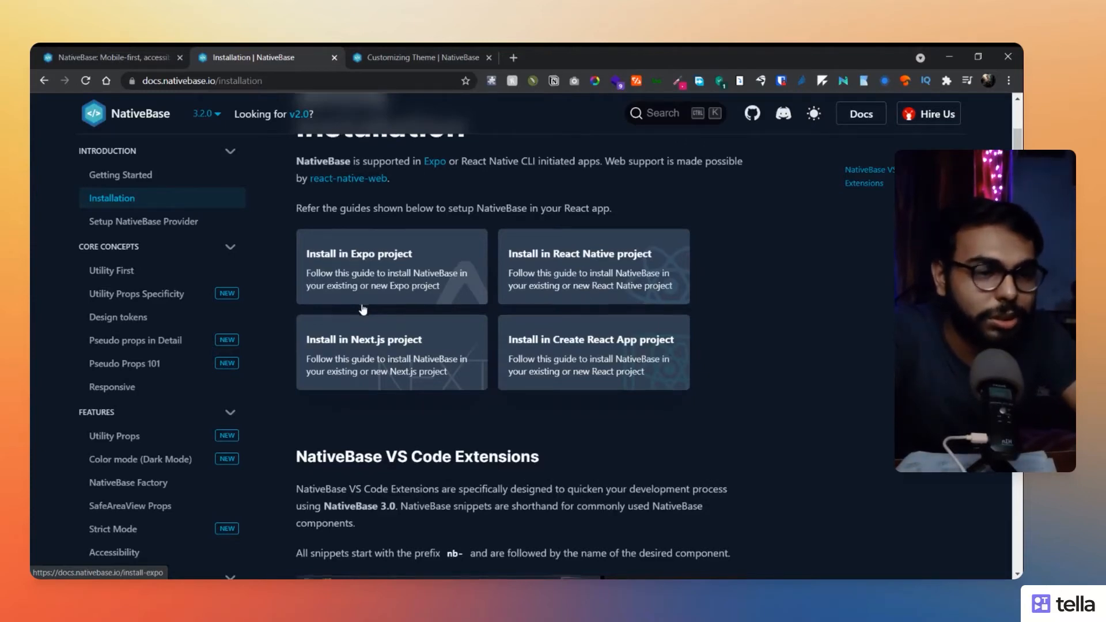
pyautogui.scroll(-3)
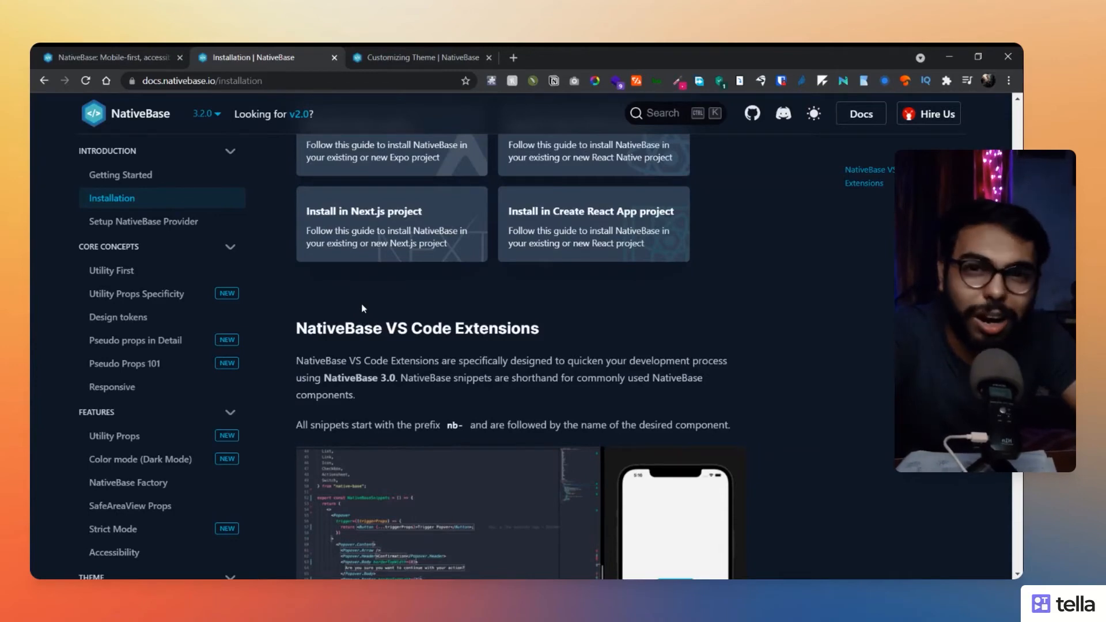
pyautogui.scroll(-3)
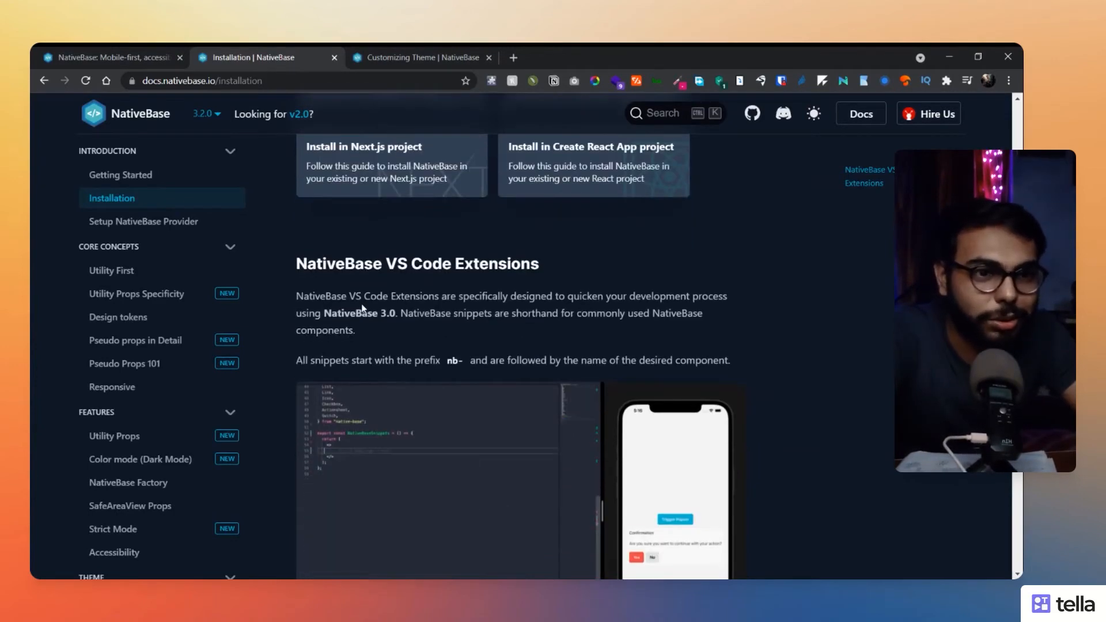
pyautogui.scroll(-3)
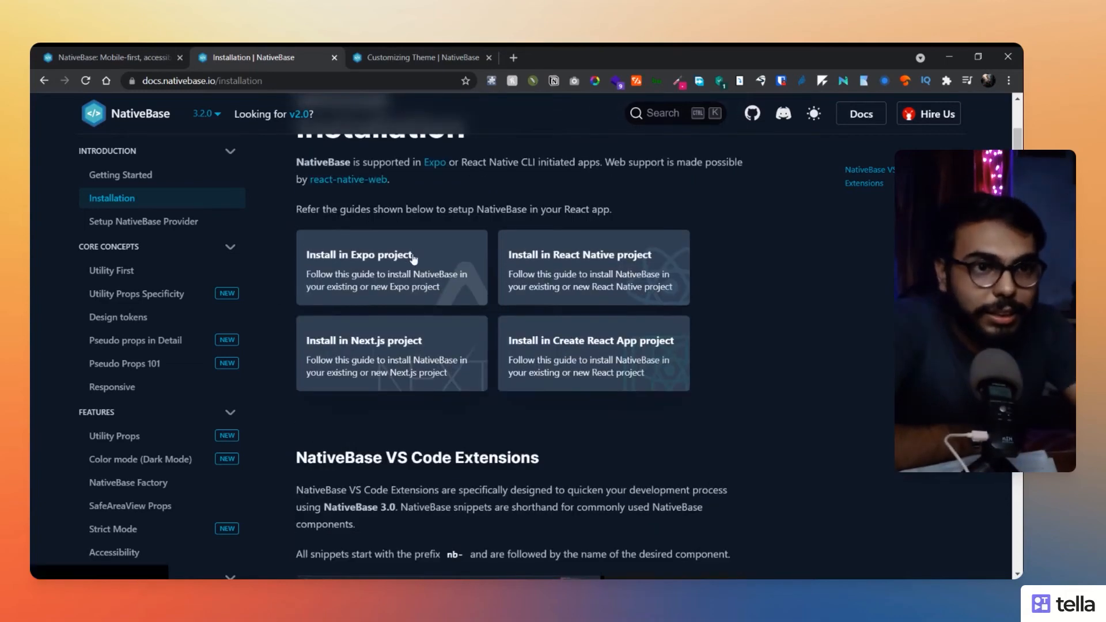
pyautogui.moveTo(331, 306)
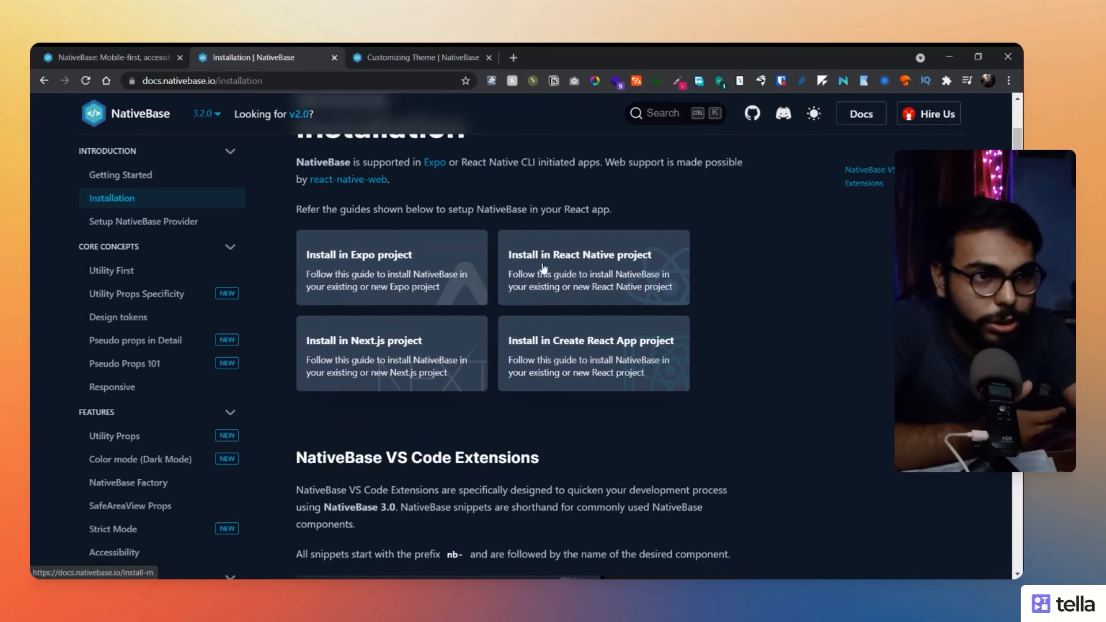
pyautogui.moveTo(424, 366)
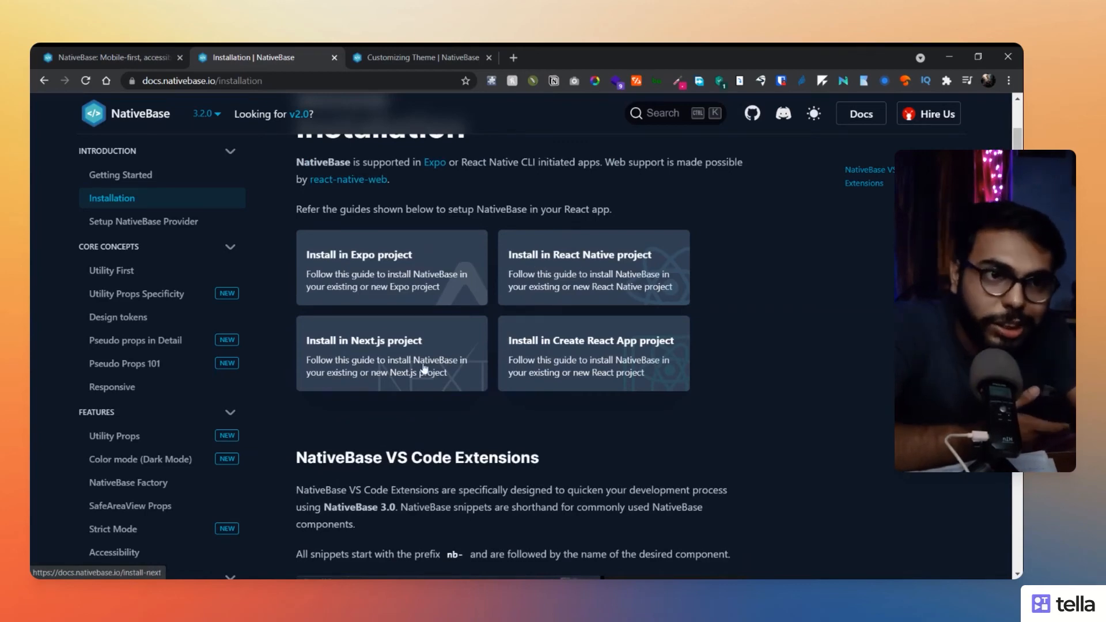
pyautogui.moveTo(543, 357)
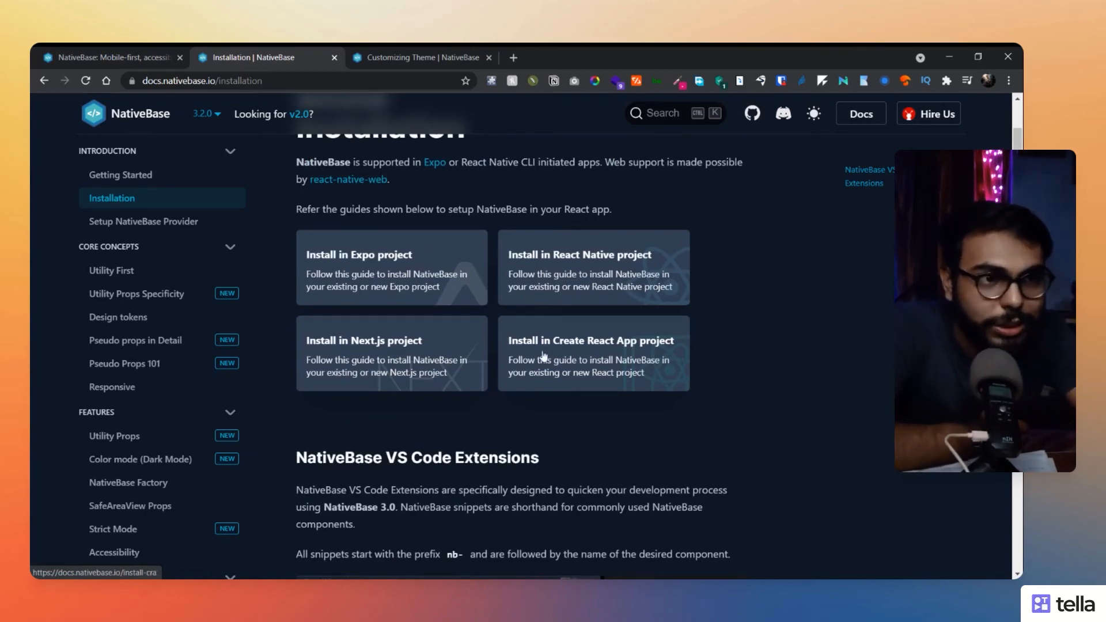
pyautogui.moveTo(720, 371)
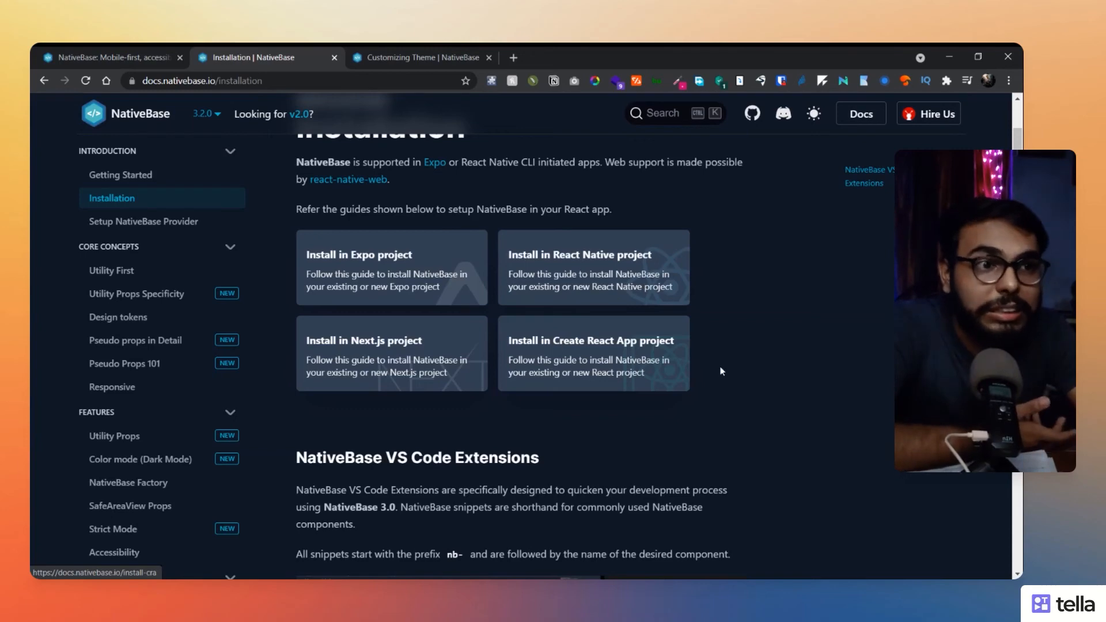
pyautogui.moveTo(479, 365)
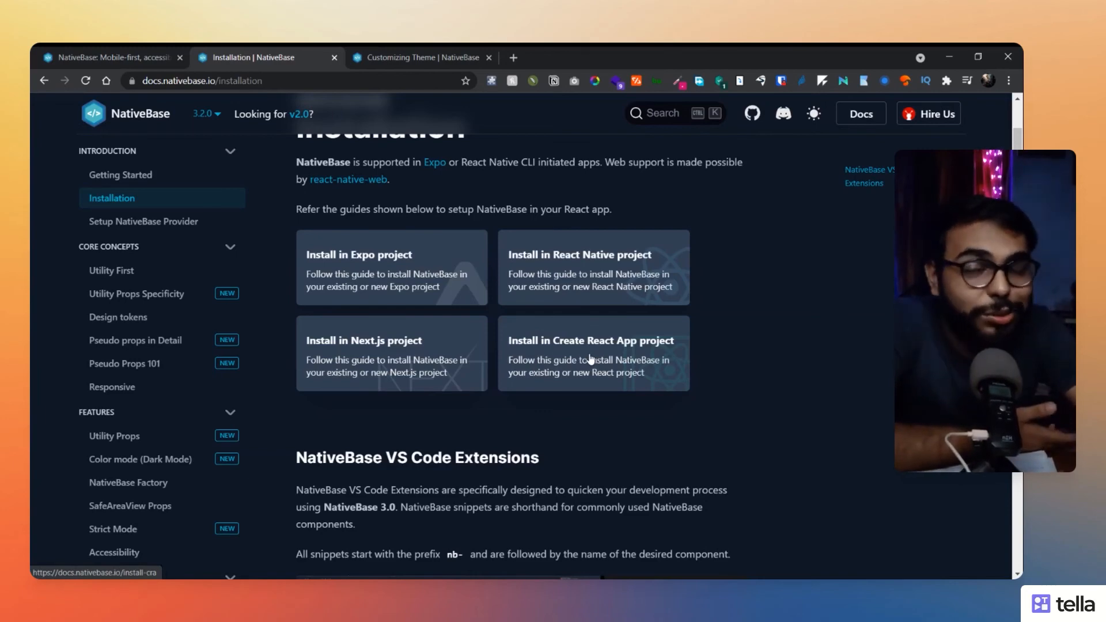
# Read the Create React App install guide's JavaScript and TypeScript template commands
pyautogui.click(591, 357)
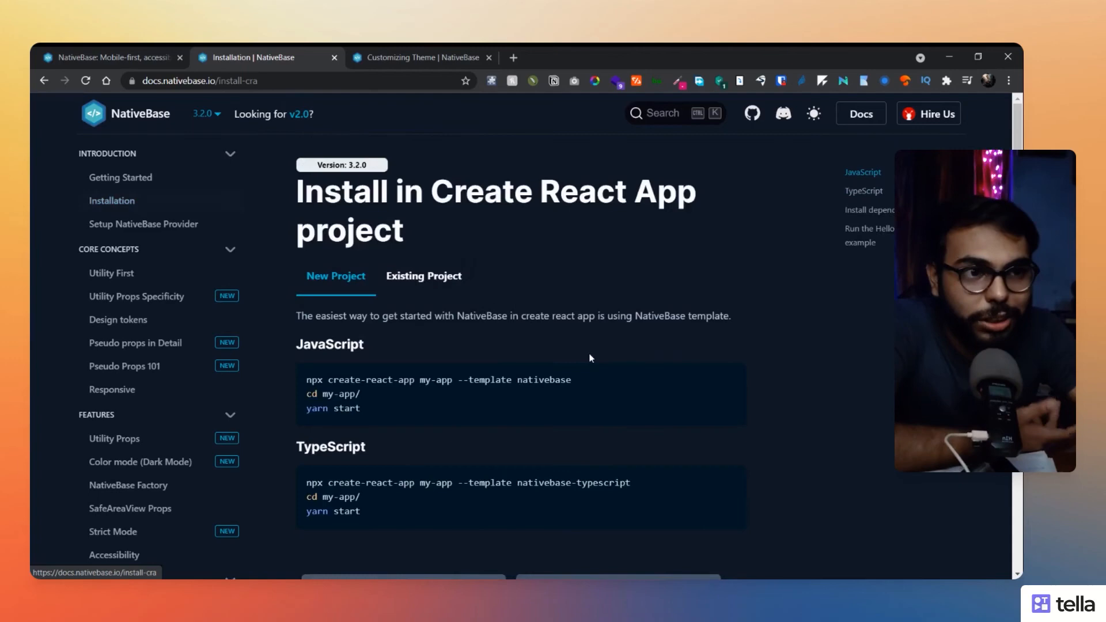
pyautogui.scroll(-3)
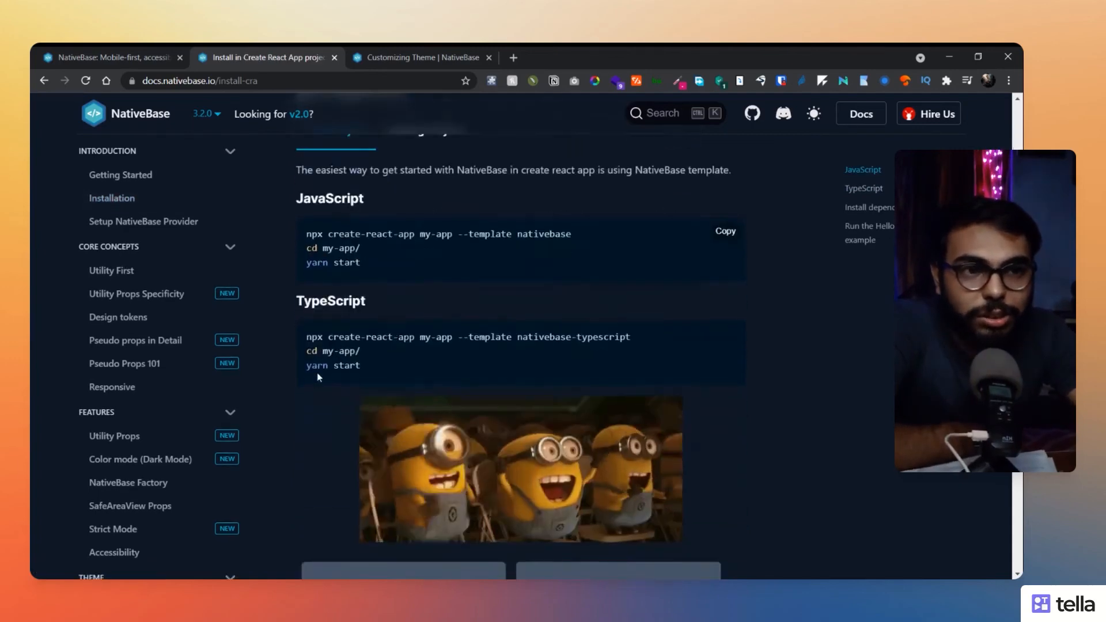
pyautogui.scroll(-3)
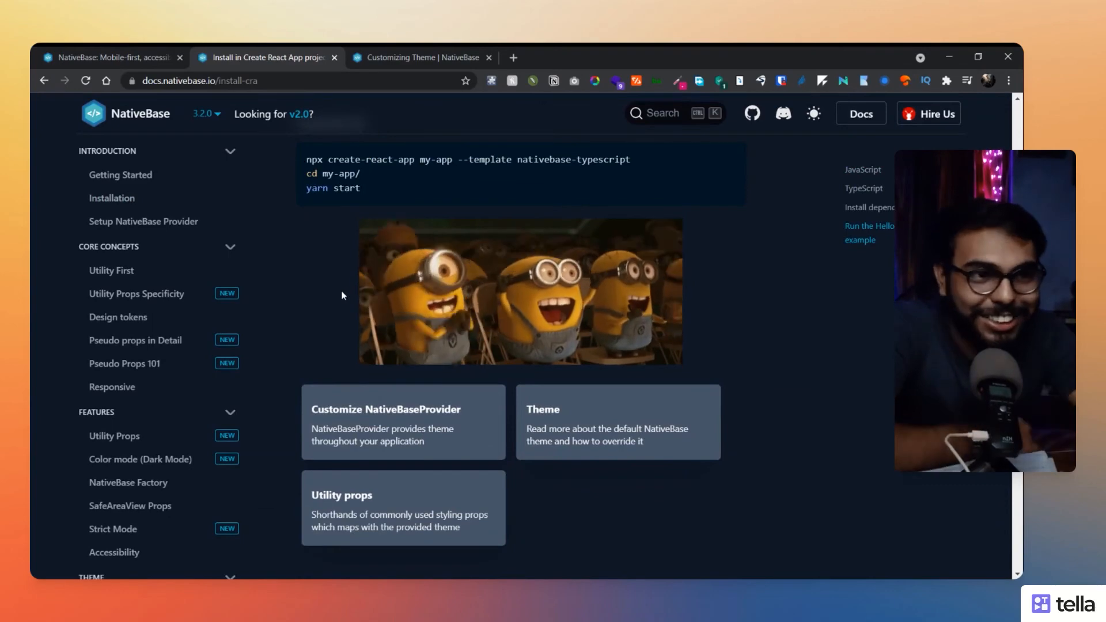
pyautogui.scroll(-3)
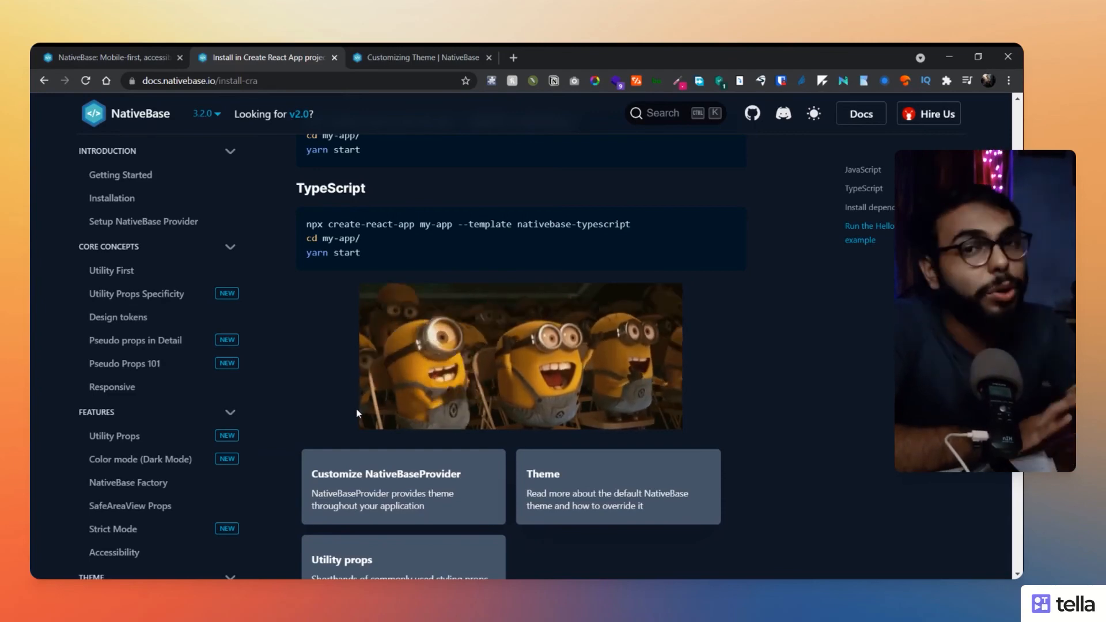
pyautogui.scroll(3)
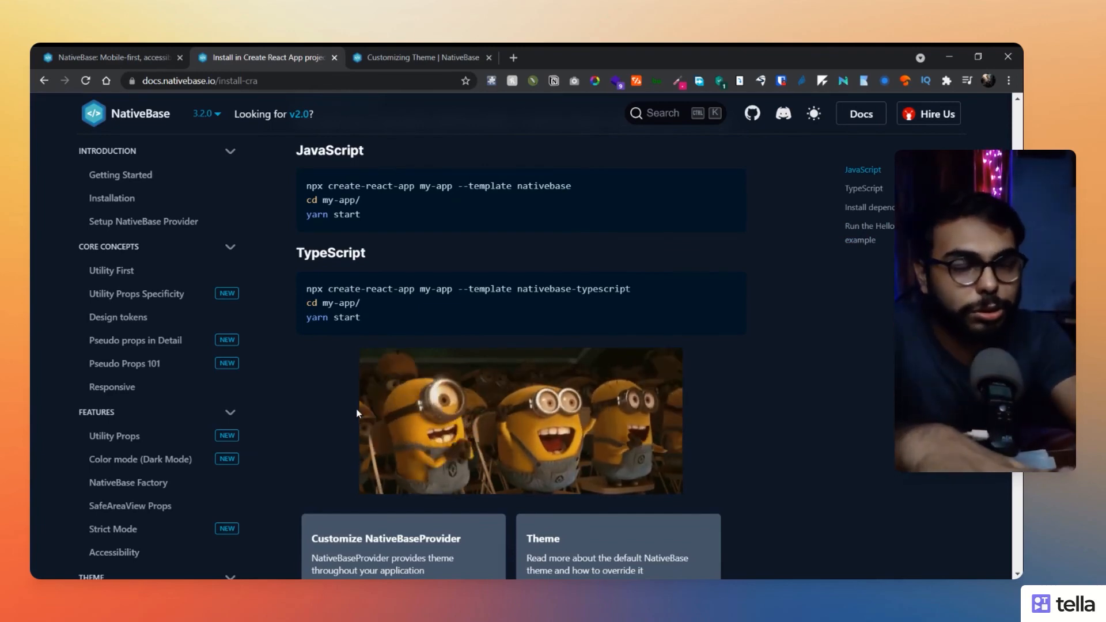
pyautogui.scroll(-3)
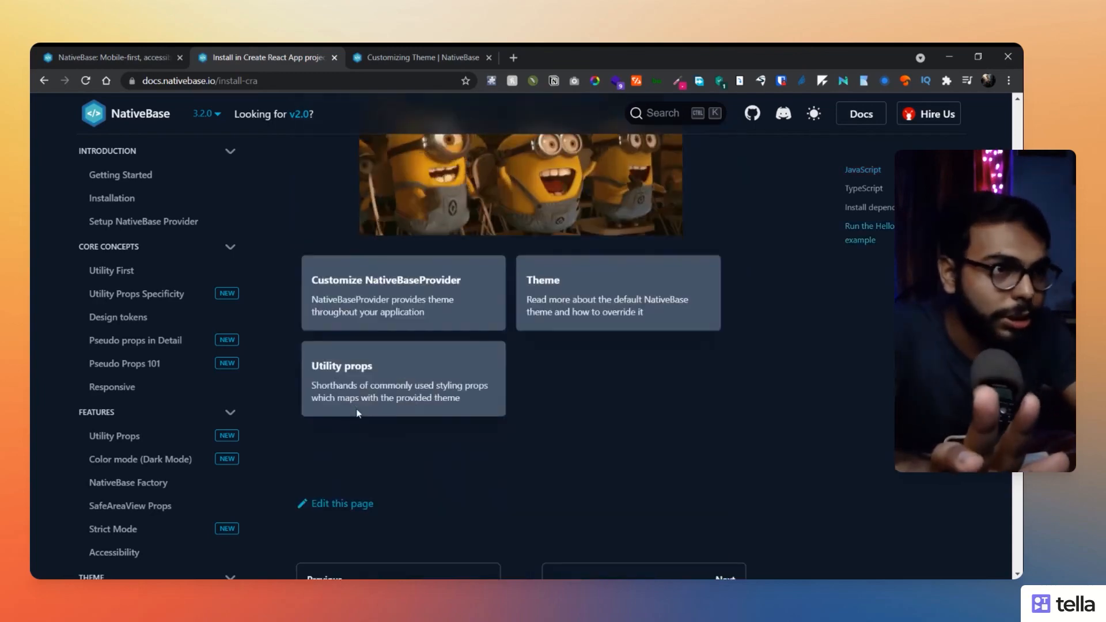
pyautogui.scroll(-3)
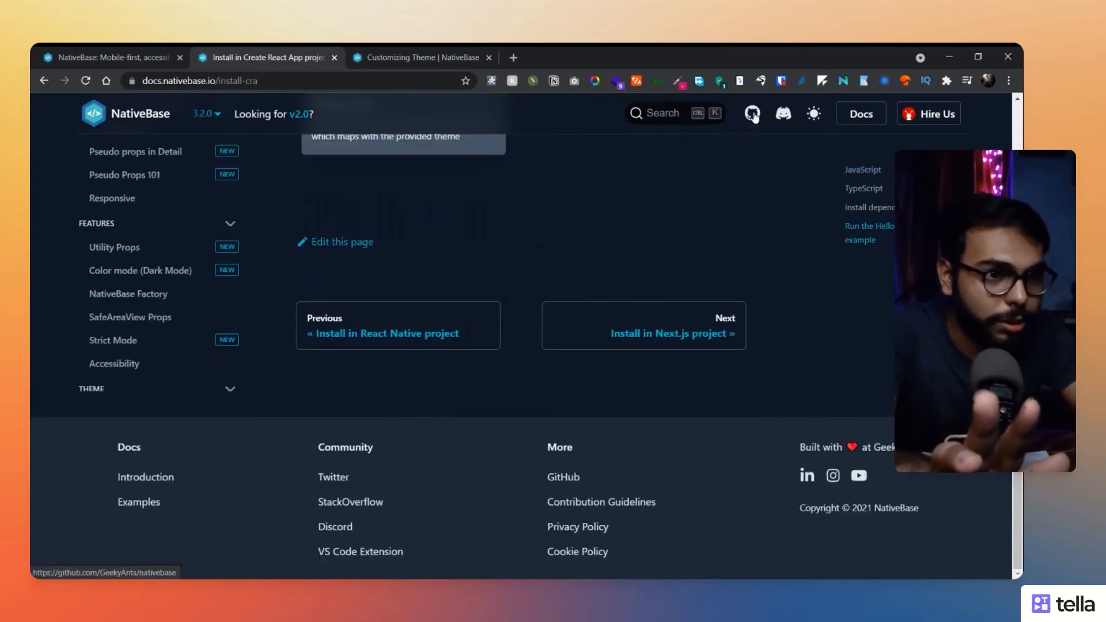
pyautogui.moveTo(603, 512)
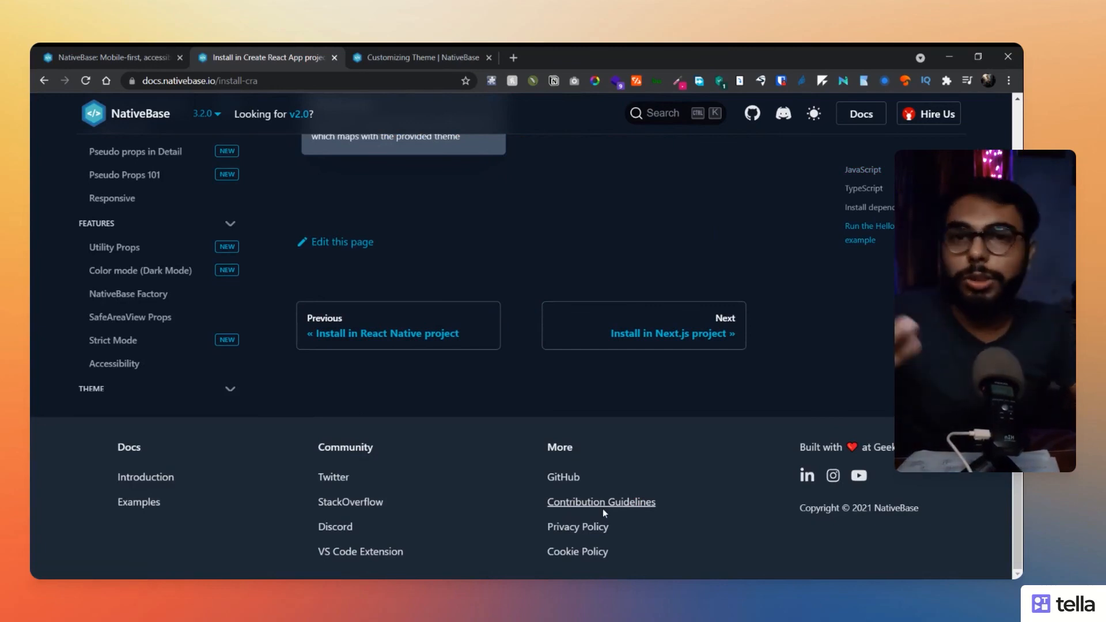
pyautogui.moveTo(592, 477)
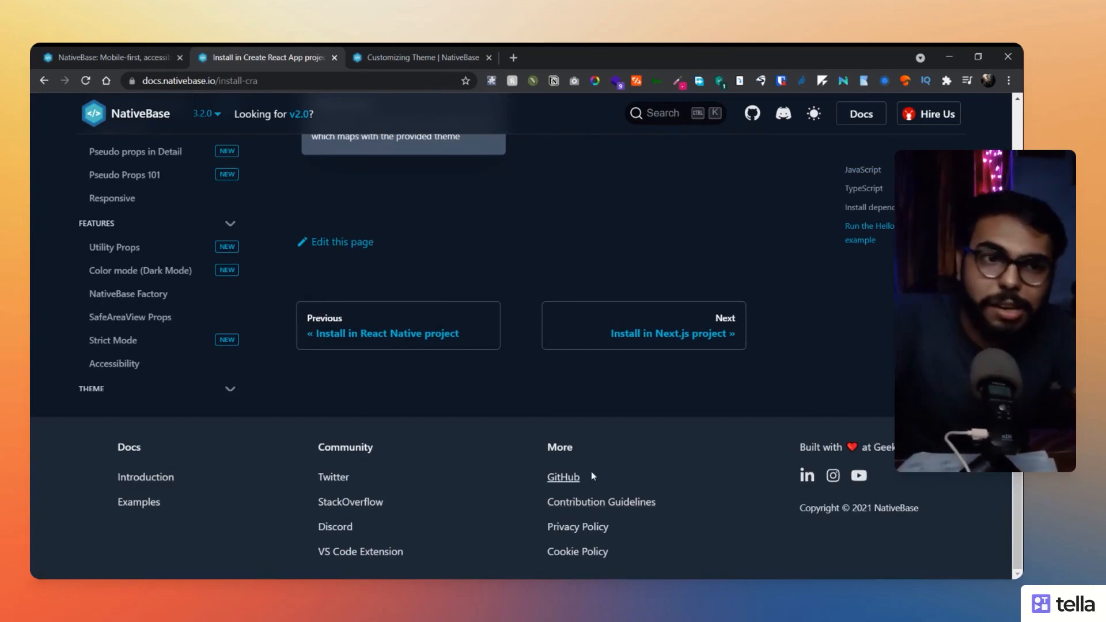